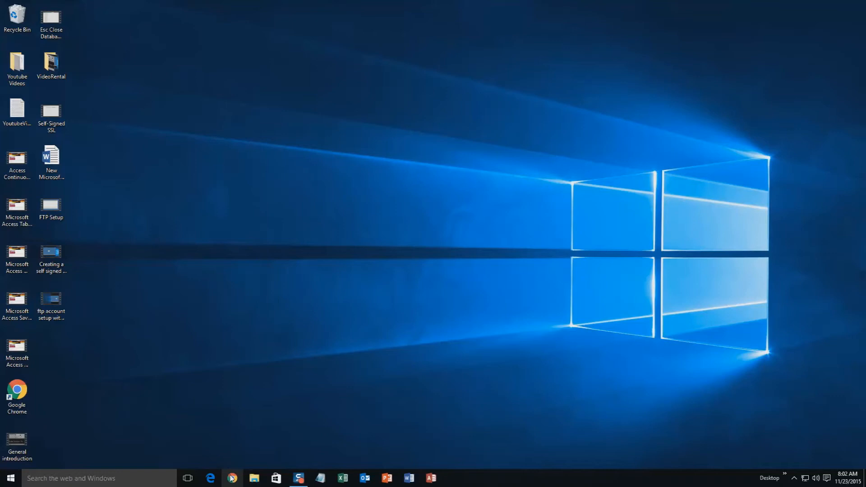
# Open microsoftaccessexpert.com in Chrome and expand the Database Templates (For Sale) menu
pyautogui.click(231, 477)
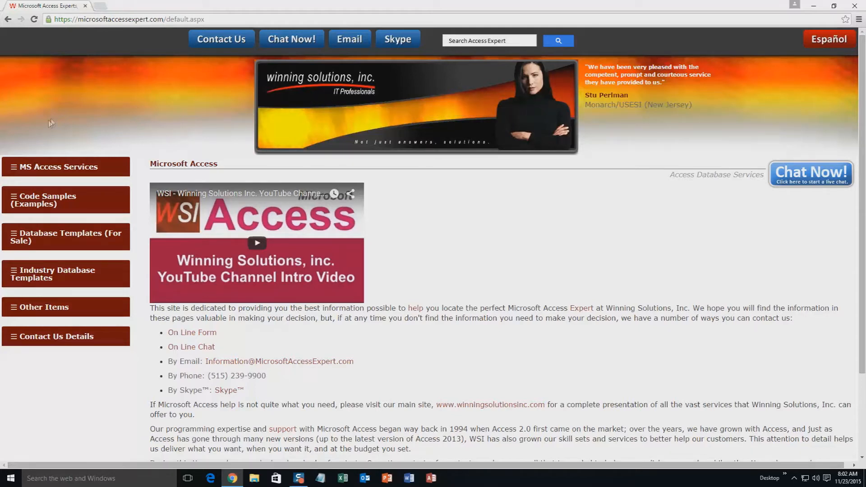
pyautogui.click(65, 236)
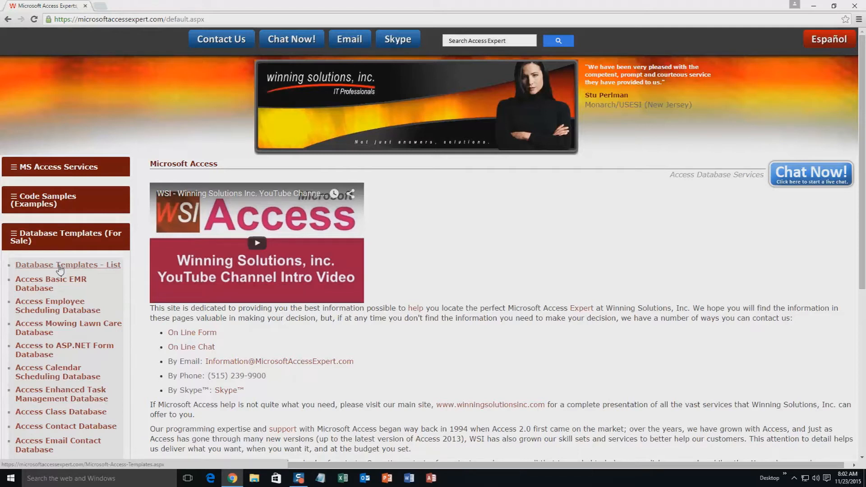
# Open the Database Templates - List page and scroll down to the Visitor Check In-Out Database
pyautogui.click(68, 265)
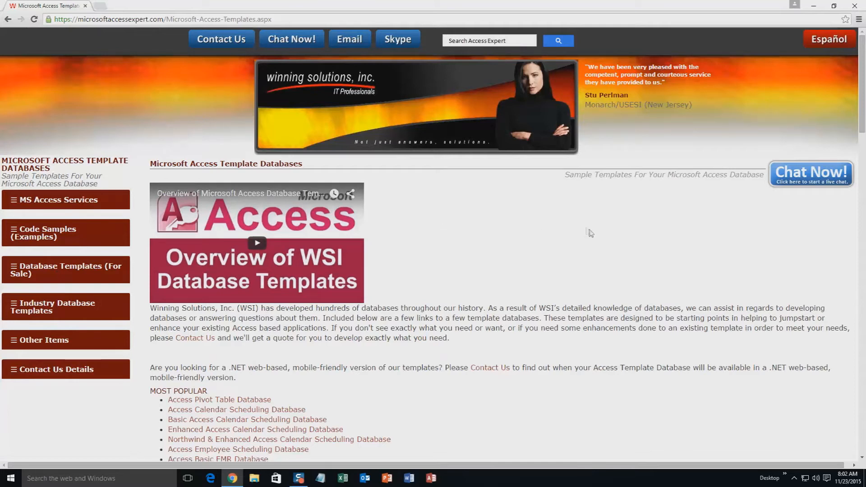
pyautogui.moveTo(598, 236)
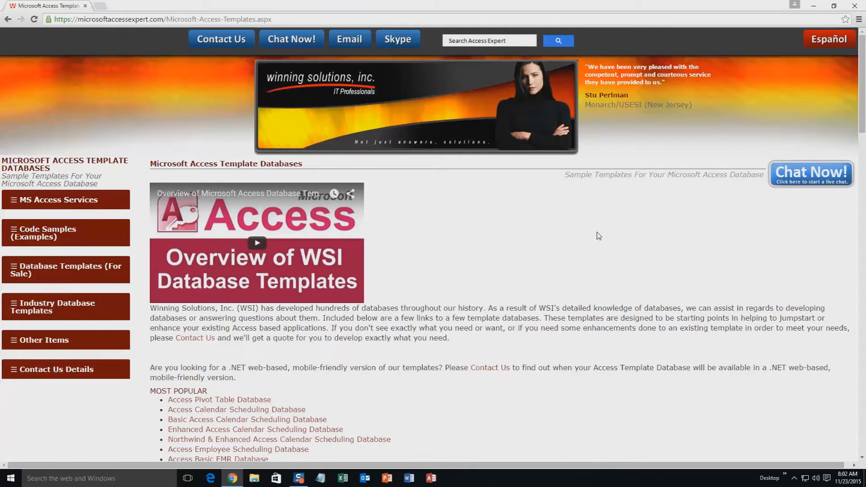
pyautogui.scroll(-3)
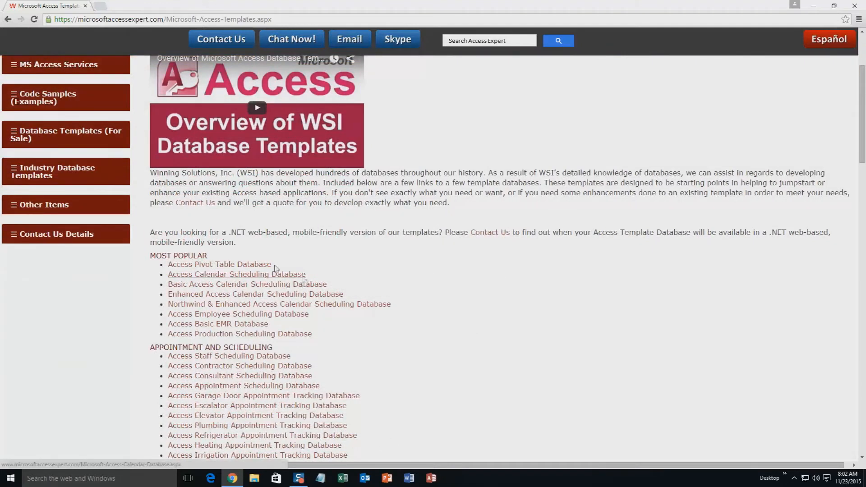
pyautogui.scroll(-3)
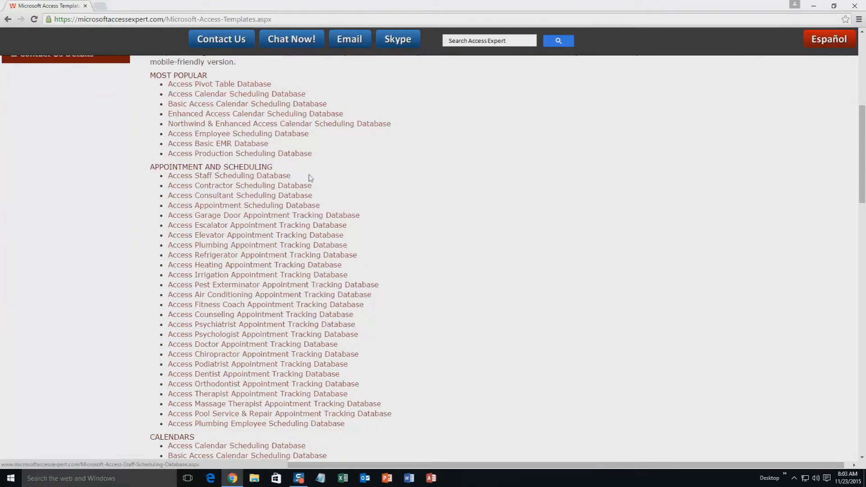
pyautogui.scroll(-3)
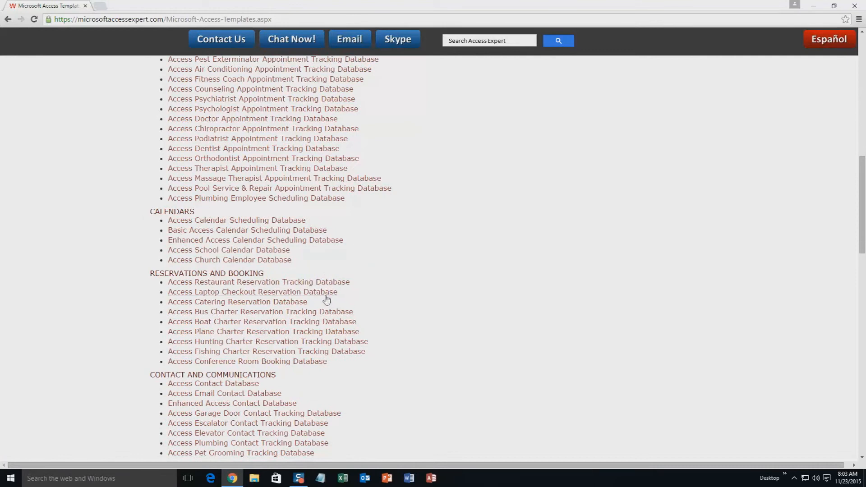
pyautogui.scroll(-3)
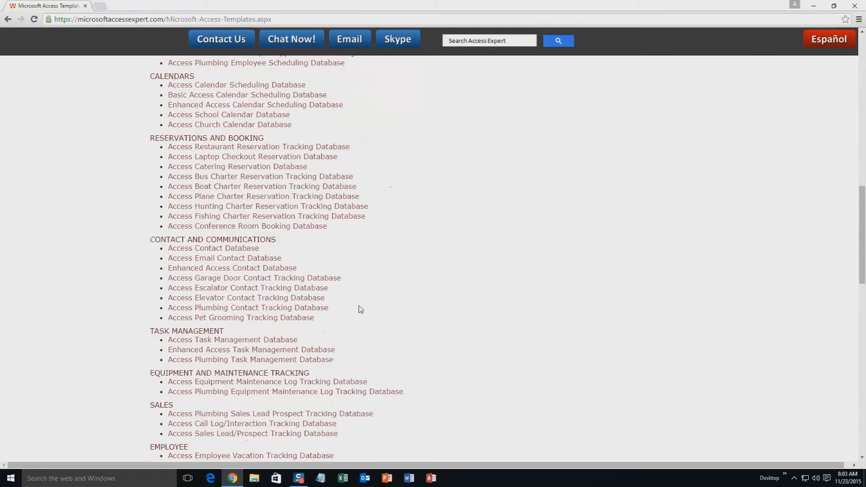
pyautogui.moveTo(359, 302)
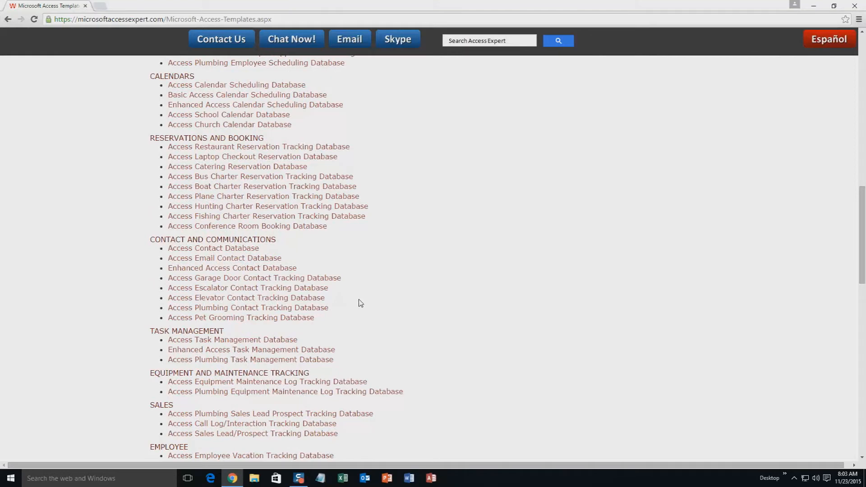
pyautogui.scroll(-3)
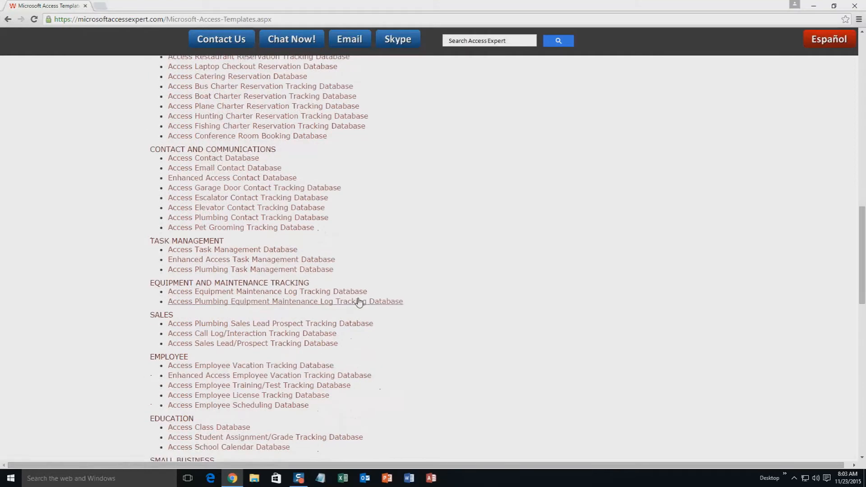
pyautogui.scroll(-3)
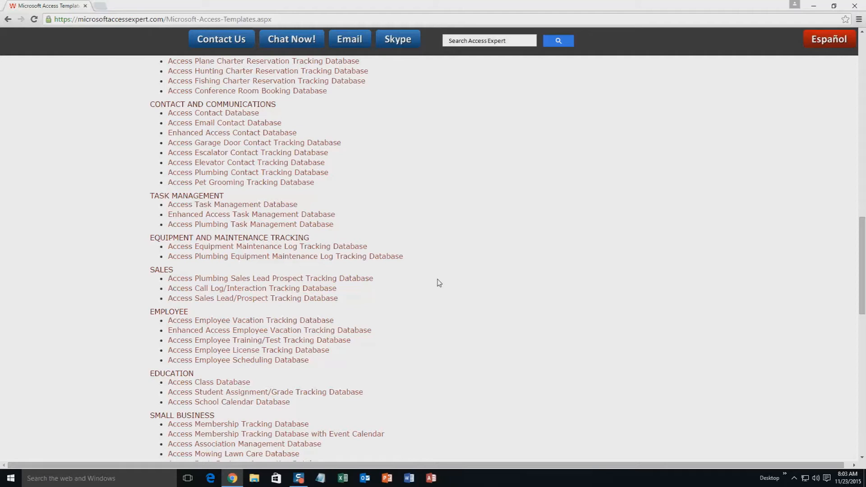
pyautogui.scroll(-3)
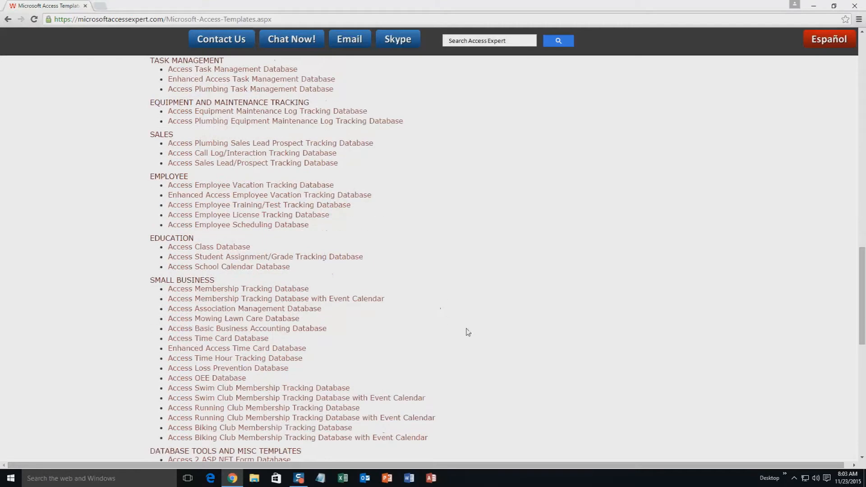
pyautogui.scroll(-3)
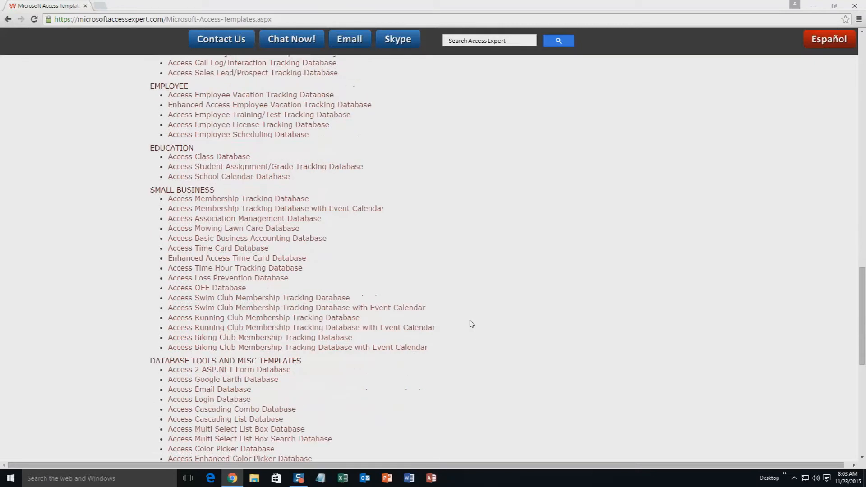
pyautogui.scroll(-3)
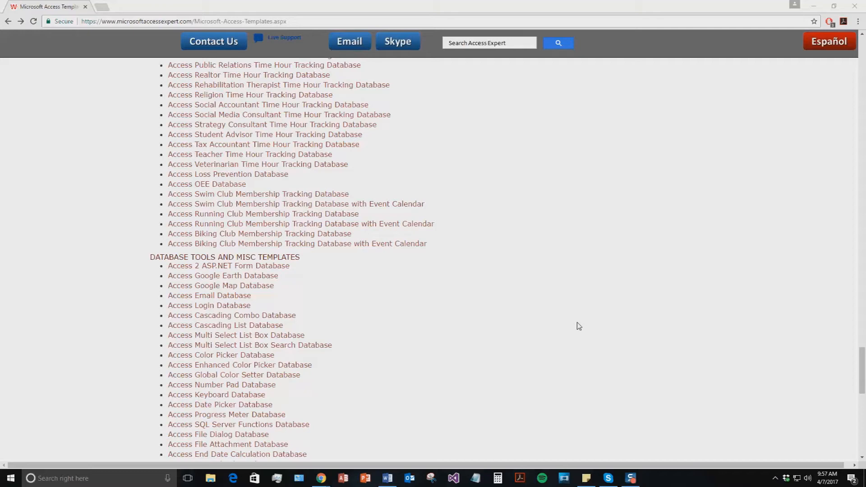
pyautogui.moveTo(570, 338)
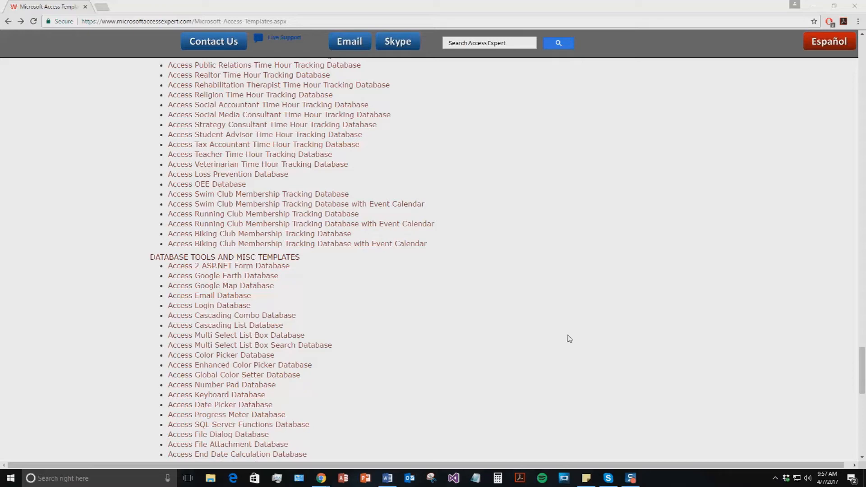
pyautogui.scroll(-3)
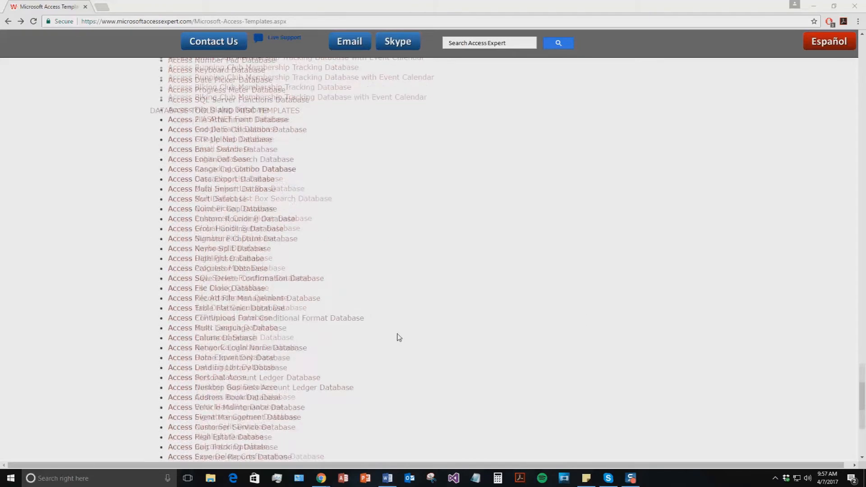
pyautogui.scroll(-3)
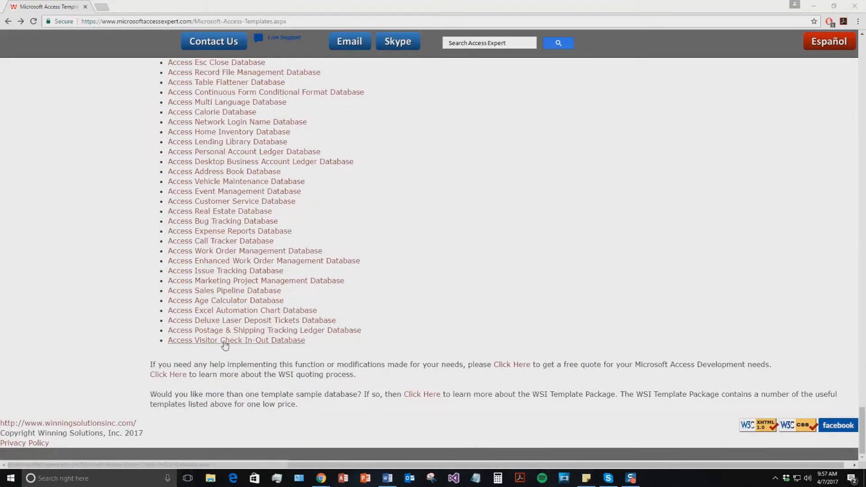
# Download the Access 2010/2013/2016 Visitor Check In-Out demo and open VisitorDemo.zip
pyautogui.click(236, 340)
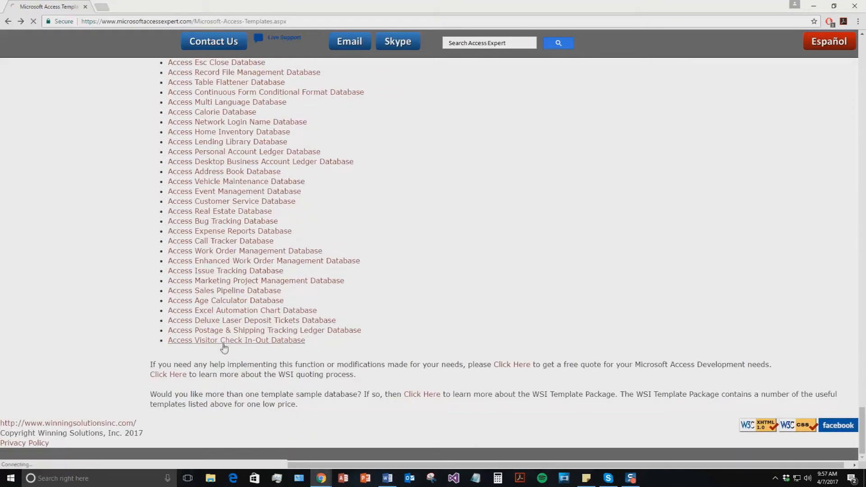
pyautogui.click(235, 340)
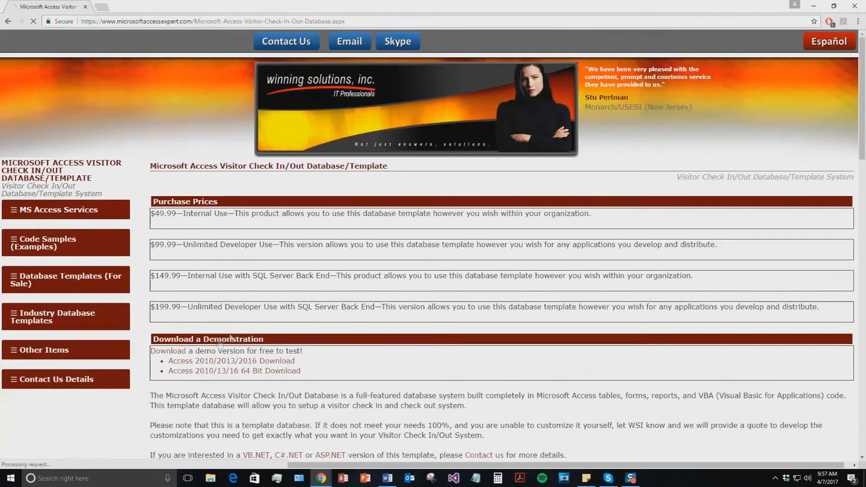
pyautogui.scroll(-3)
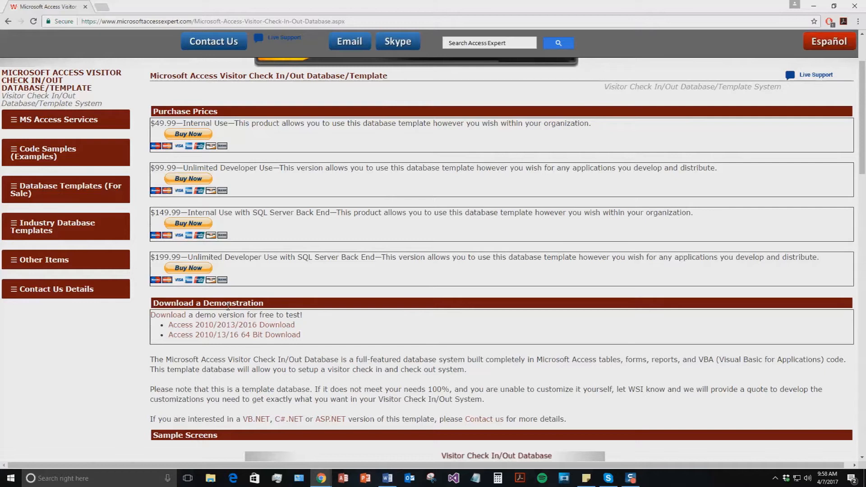
pyautogui.moveTo(232, 325)
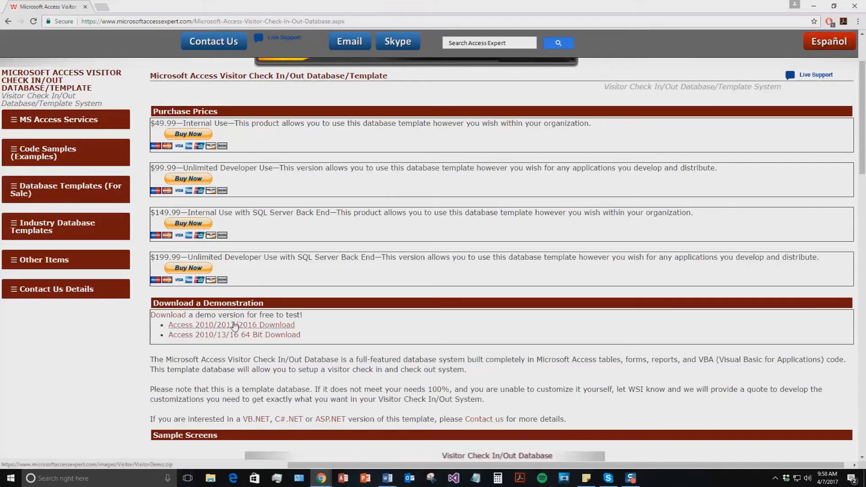
pyautogui.click(231, 324)
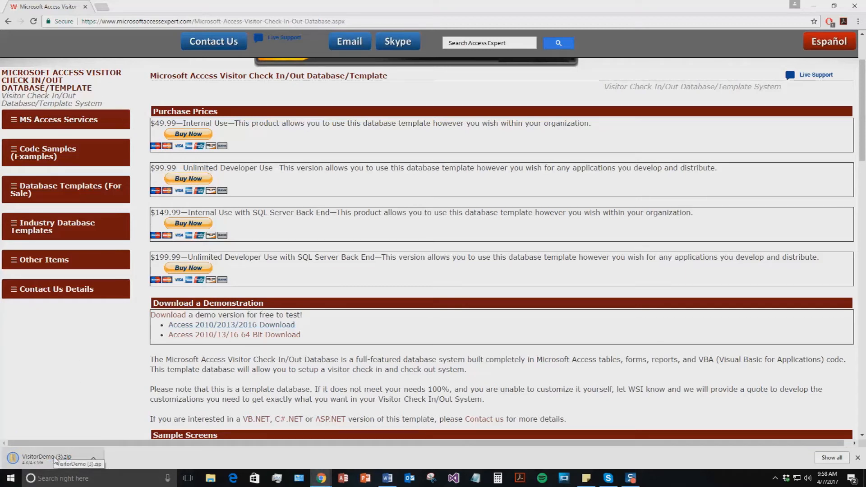
pyautogui.click(47, 456)
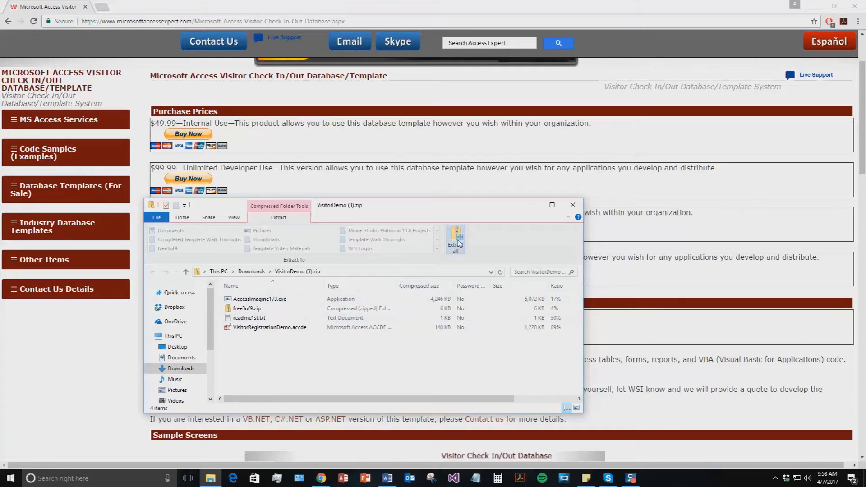
# Extract the demo archive into VisitorDemo (3) and open the free3of9.zip inside it
pyautogui.click(456, 240)
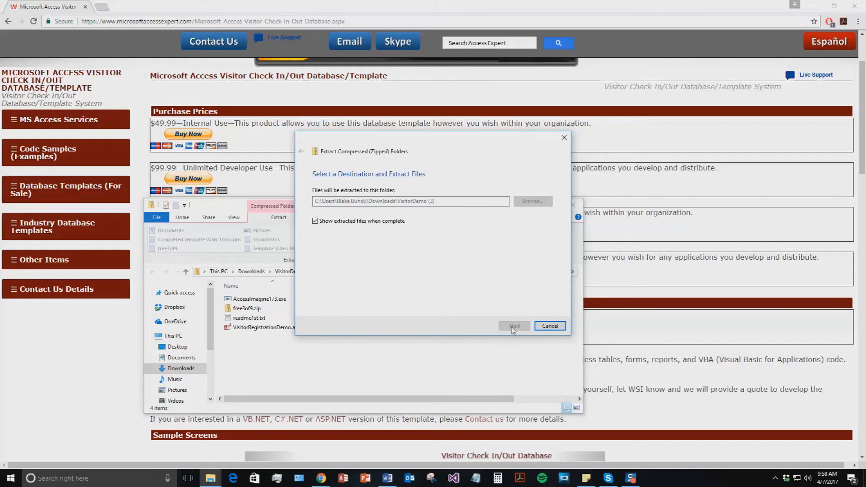
pyautogui.click(513, 326)
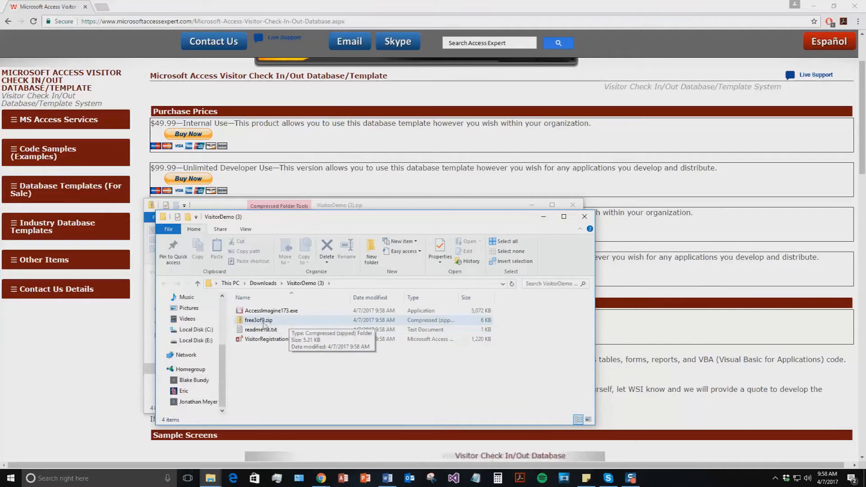
pyautogui.doubleClick(258, 320)
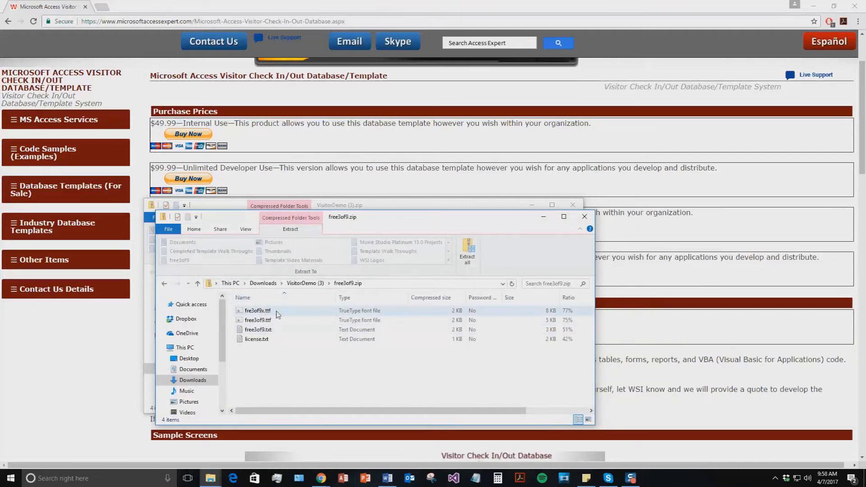
# Install the free3of9x.ttf font and keep the existing Free 3 of 9 Extended copy
pyautogui.click(257, 310)
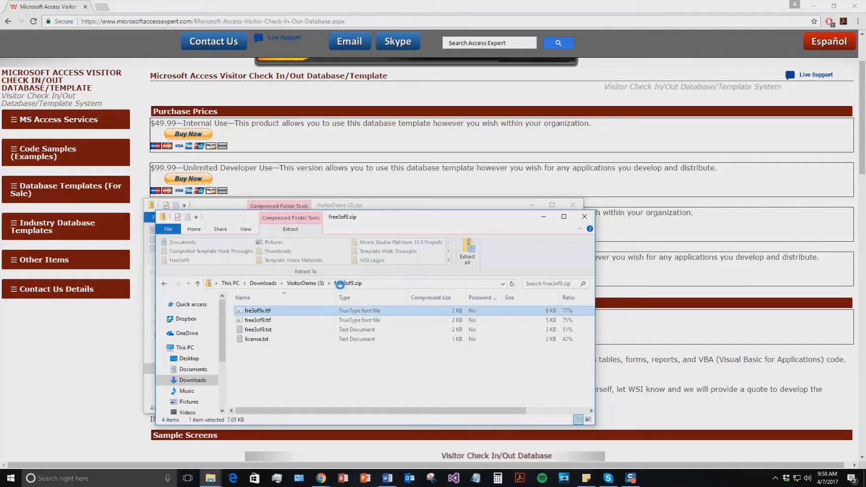
pyautogui.doubleClick(255, 310)
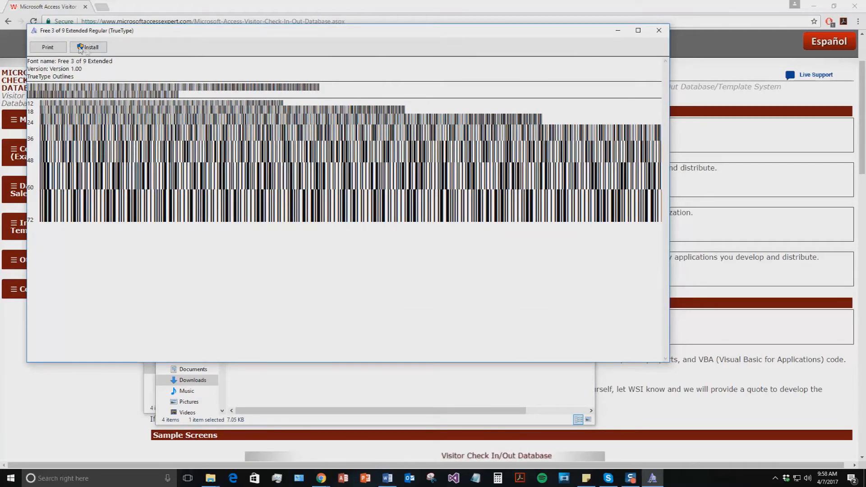
pyautogui.click(89, 47)
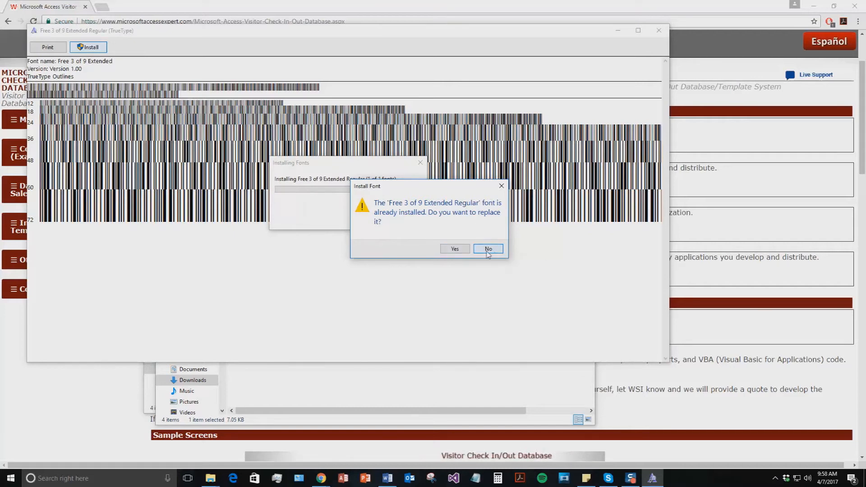
pyautogui.click(487, 249)
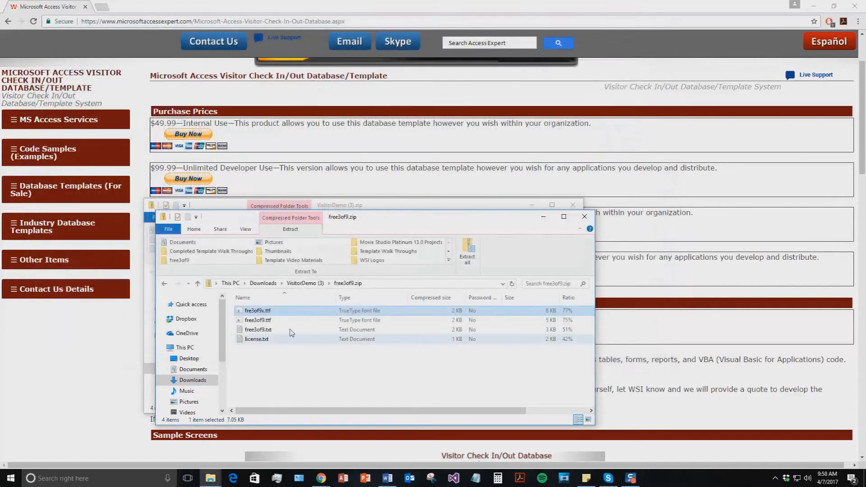
# Install the free3of9.ttf font and keep the existing Free 3 of 9 copy
pyautogui.click(258, 320)
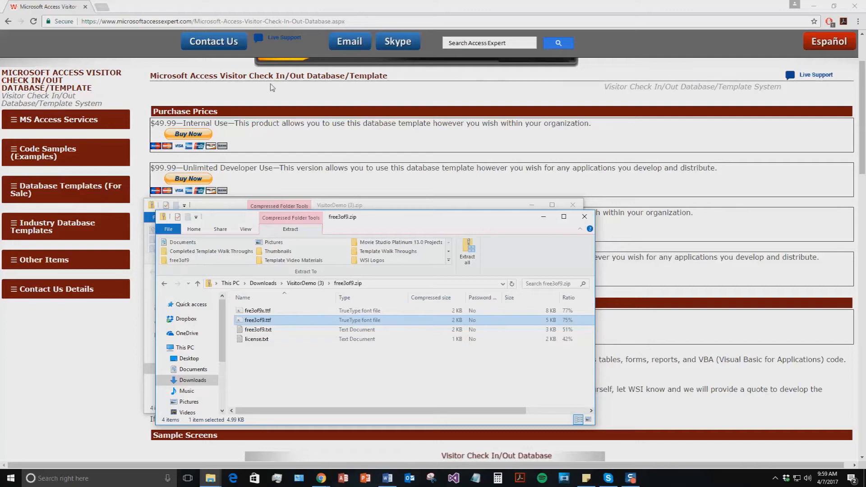
pyautogui.doubleClick(258, 319)
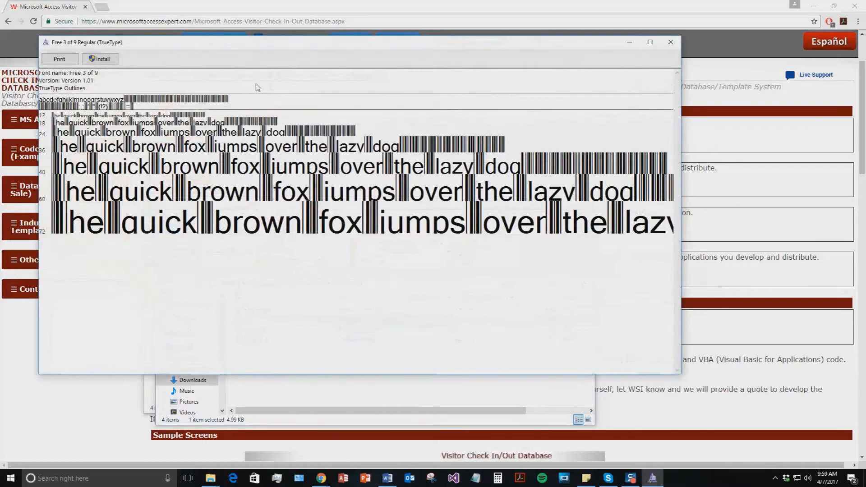
pyautogui.click(100, 59)
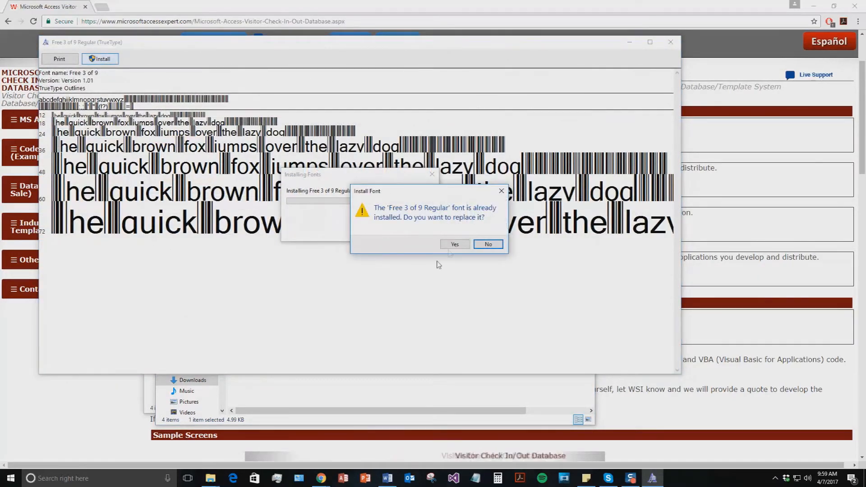
pyautogui.click(455, 244)
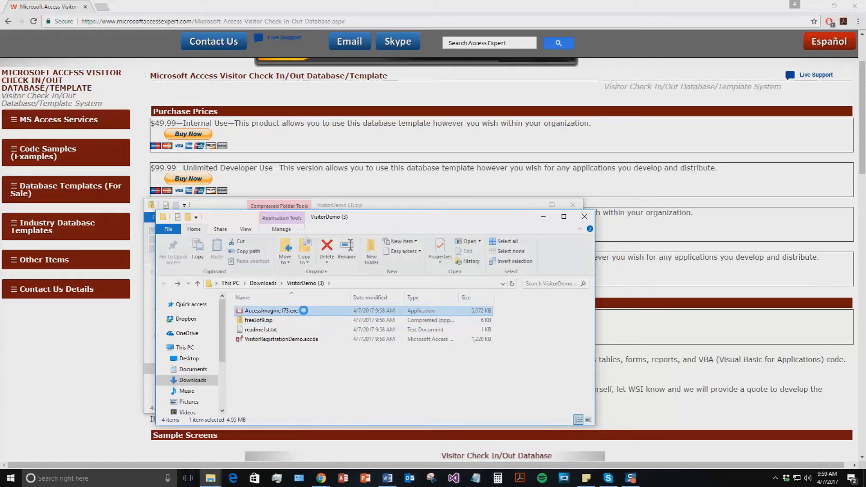
# Run AccessImagine173.exe, accept the licence, install, and finish without launching the control
pyautogui.doubleClick(270, 310)
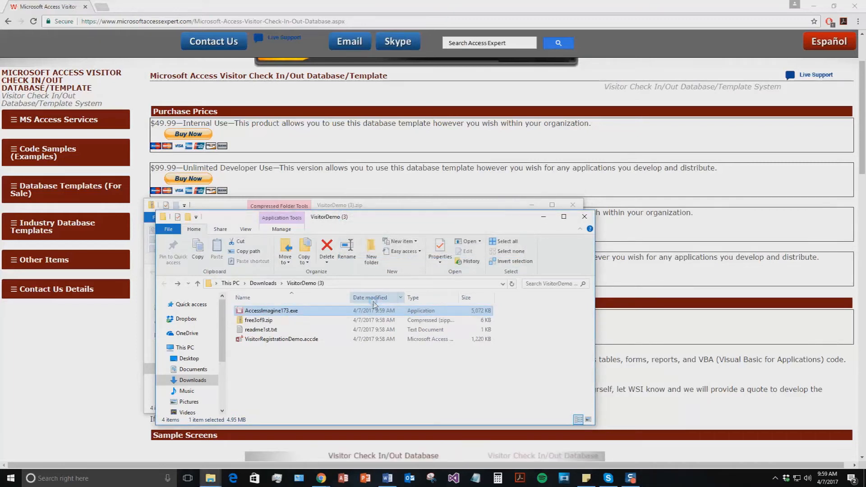
pyautogui.doubleClick(270, 310)
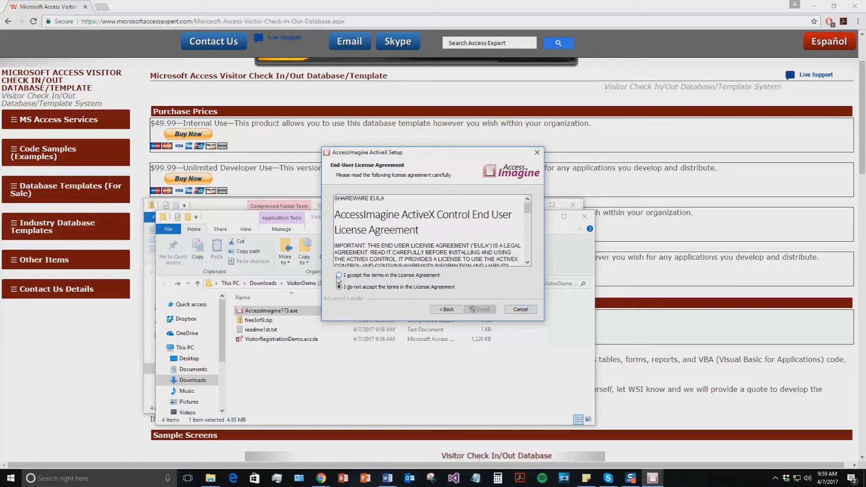
pyautogui.click(340, 275)
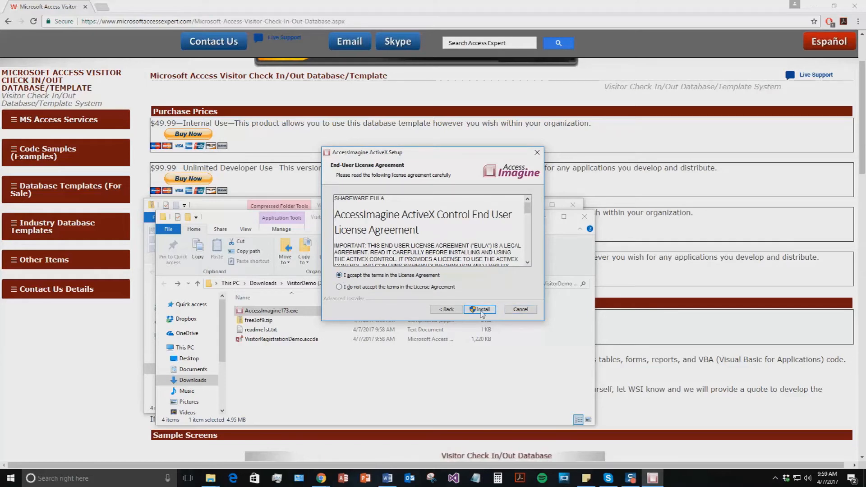
pyautogui.click(480, 309)
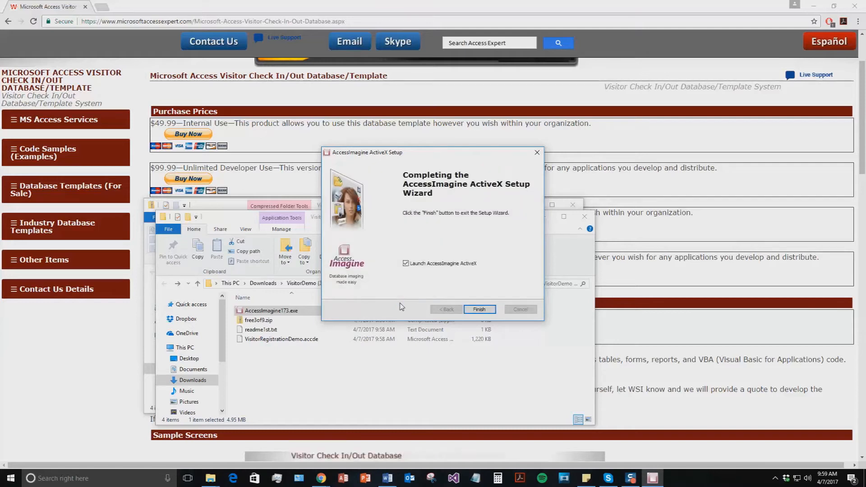
pyautogui.moveTo(428, 276)
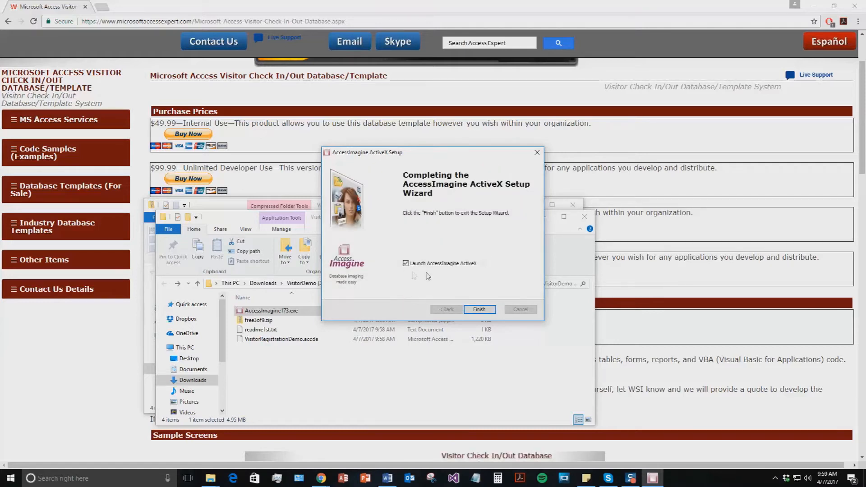
pyautogui.click(406, 263)
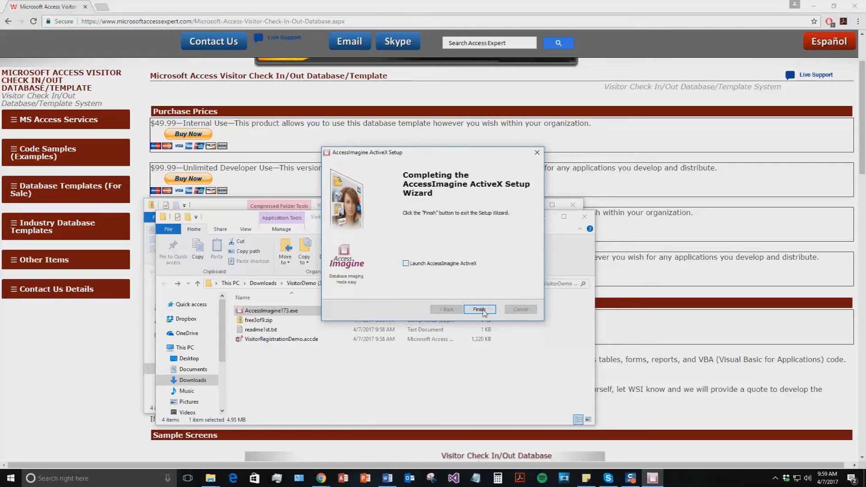
pyautogui.click(477, 310)
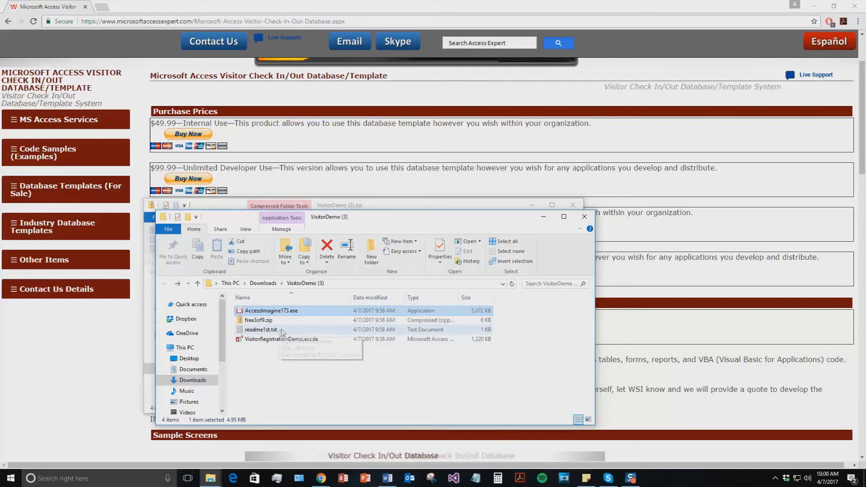
pyautogui.moveTo(261, 330)
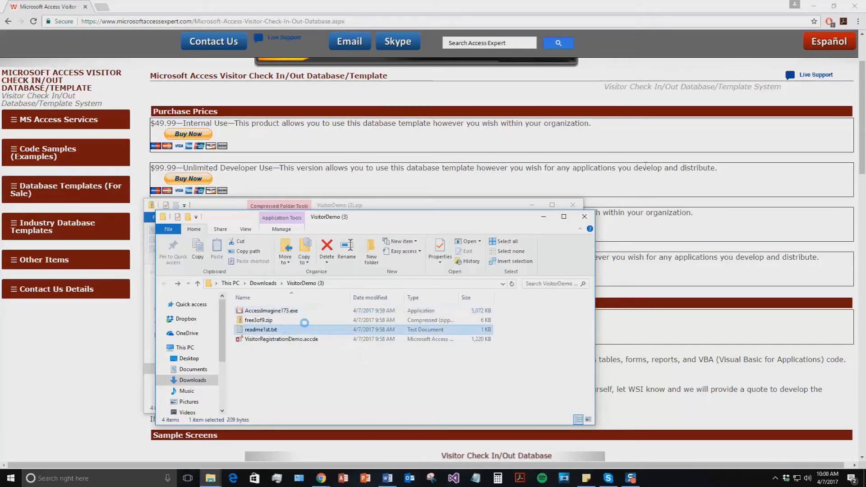
pyautogui.doubleClick(260, 329)
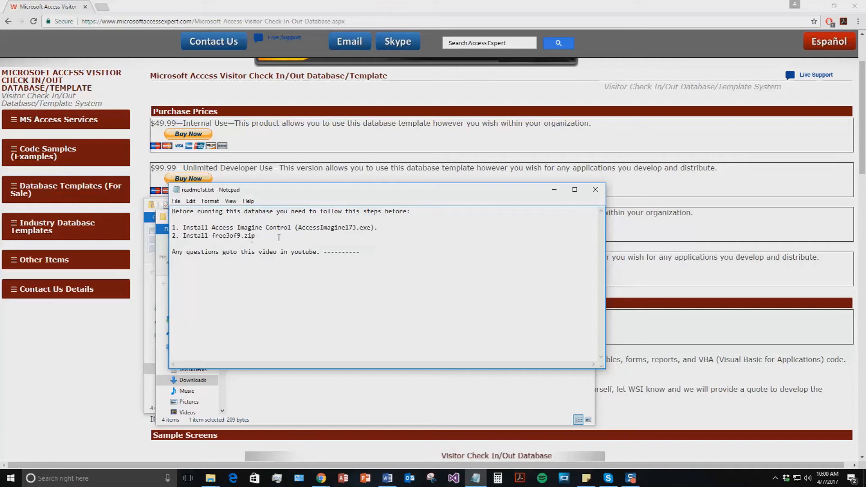
pyautogui.moveTo(579, 181)
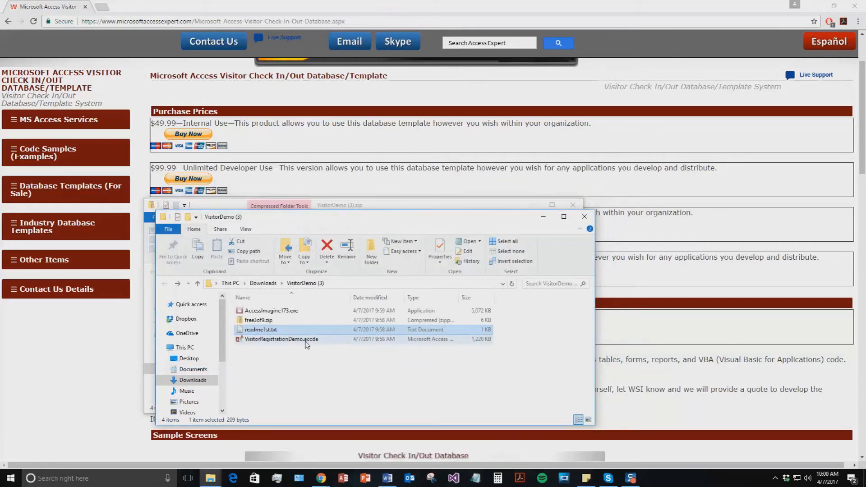
# Open VisitorRegistrationDemo.accde and accept the Microsoft Access Security Notice
pyautogui.click(282, 339)
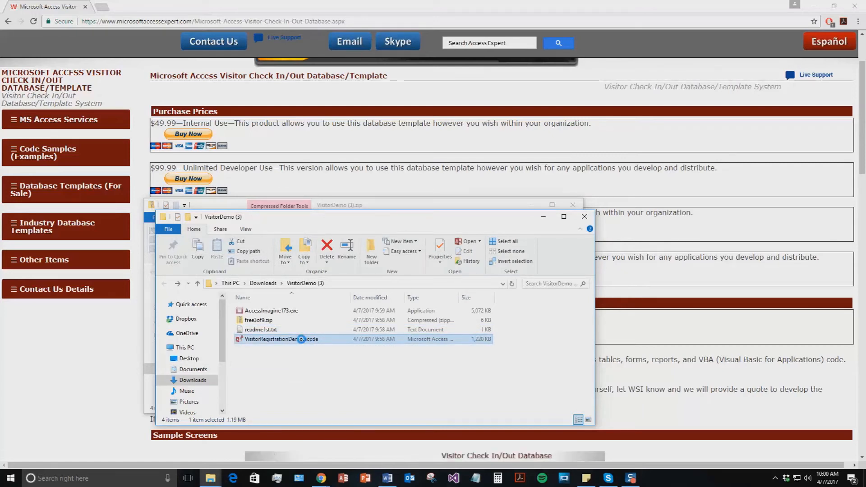
pyautogui.doubleClick(281, 338)
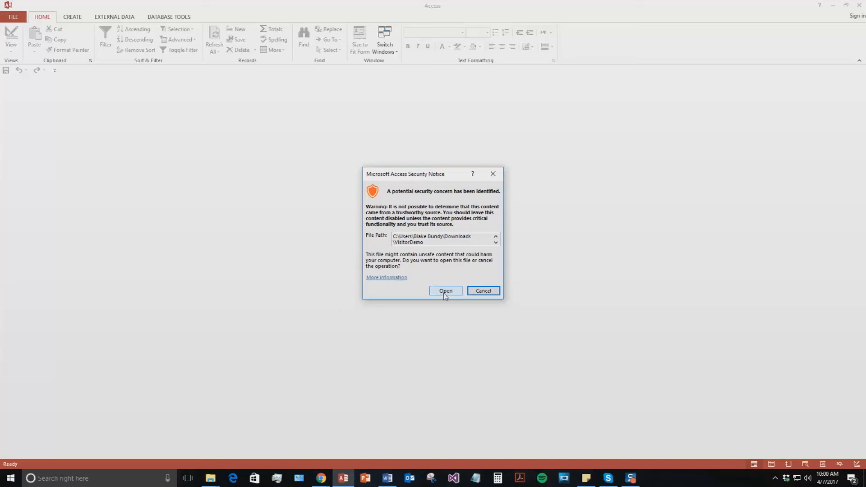
pyautogui.click(445, 290)
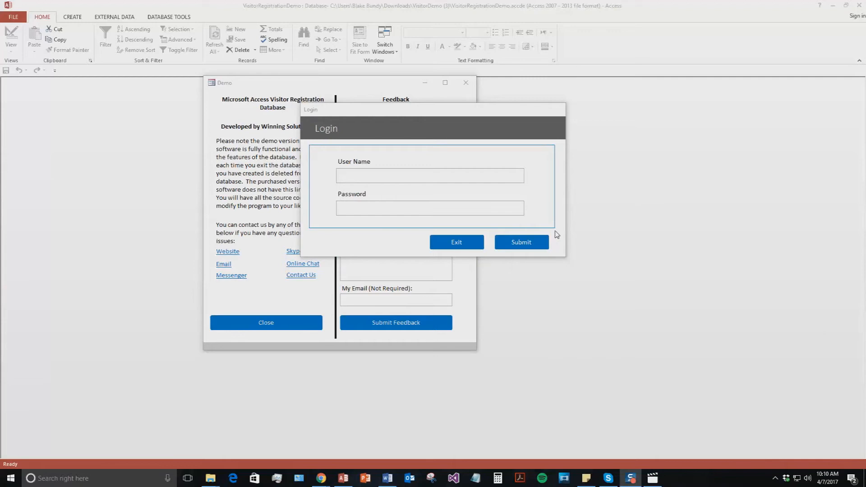
pyautogui.moveTo(601, 184)
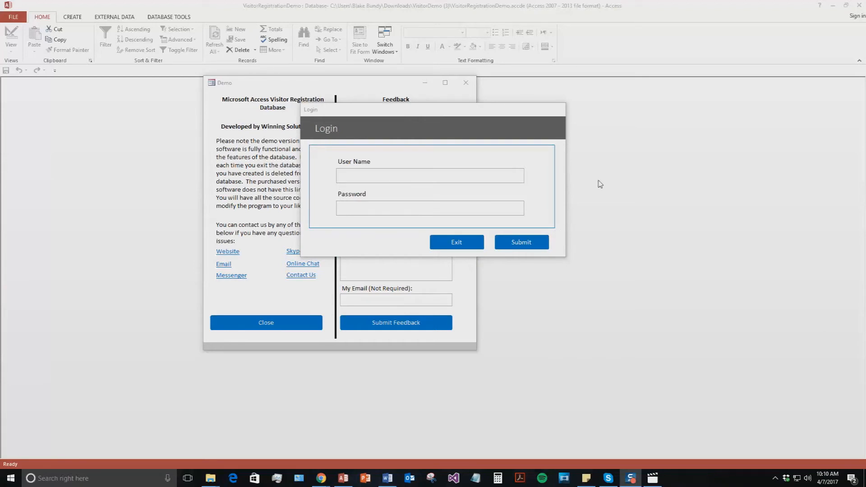
pyautogui.moveTo(429, 182)
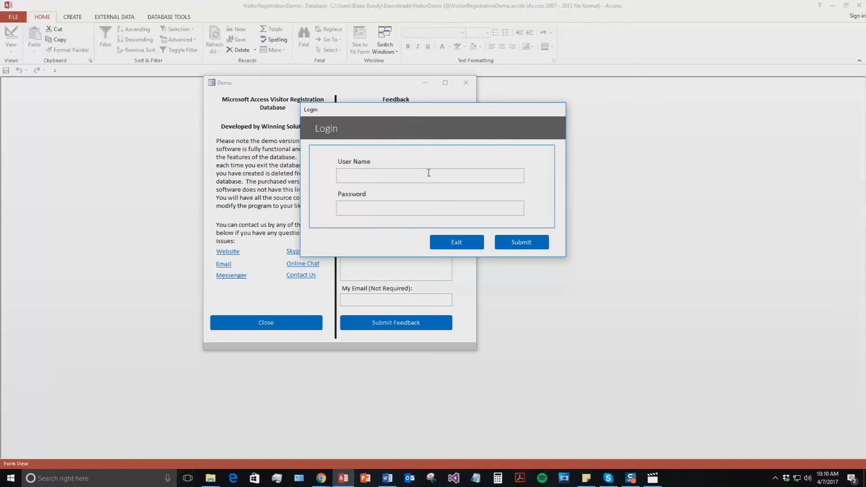
# Log in with user name 'a' and its password, then submit
pyautogui.write('a')
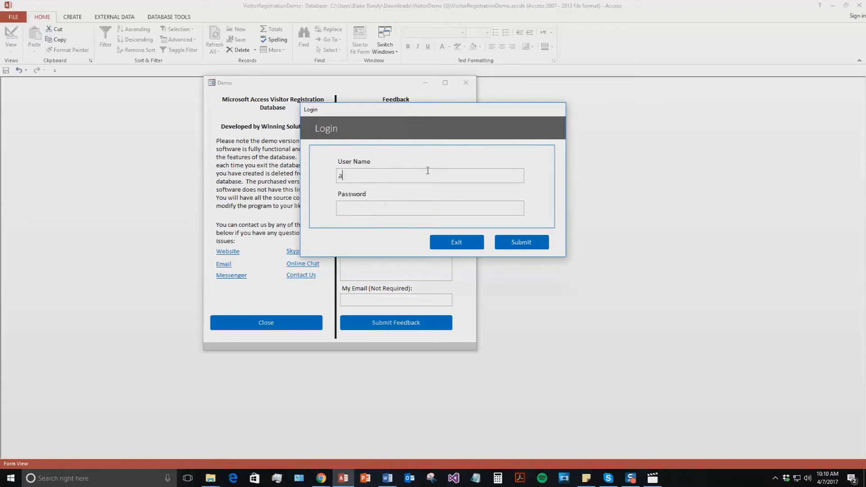
pyautogui.write('*')
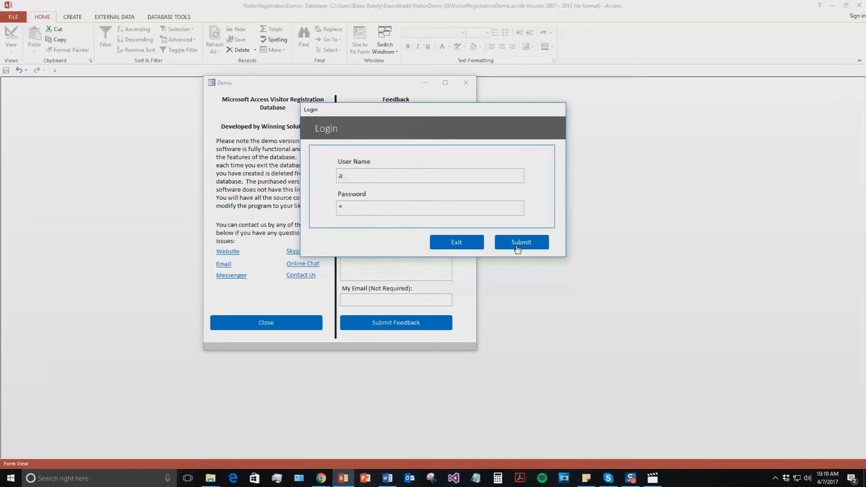
pyautogui.click(520, 242)
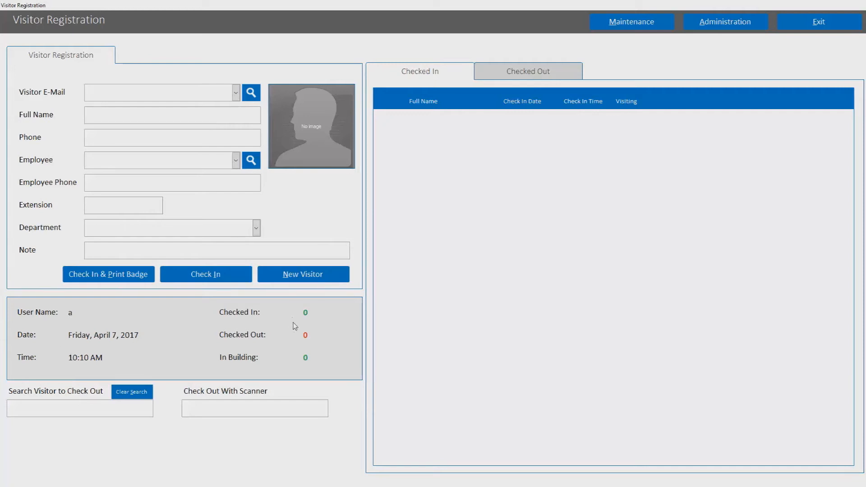
pyautogui.moveTo(316, 350)
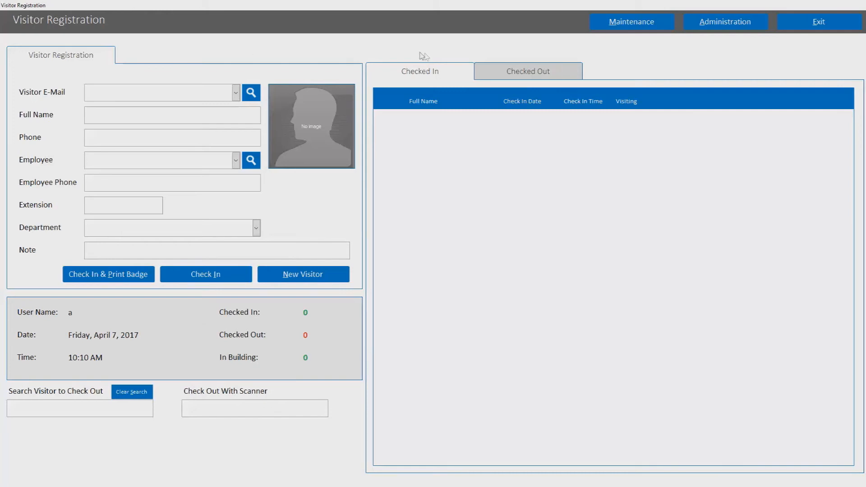
pyautogui.moveTo(173, 74)
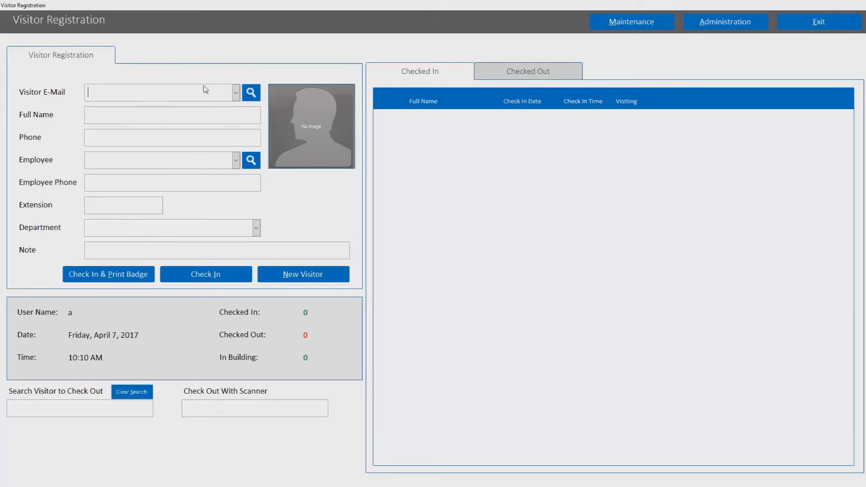
pyautogui.write('blake@test.com')
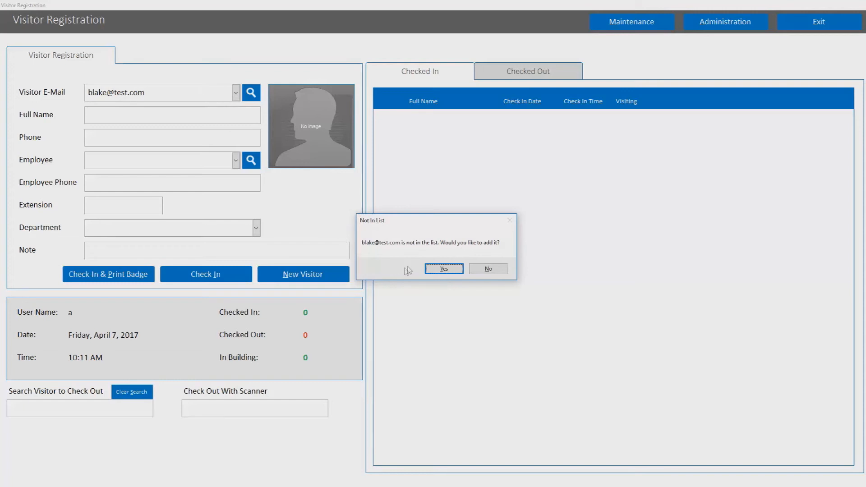
pyautogui.moveTo(361, 247)
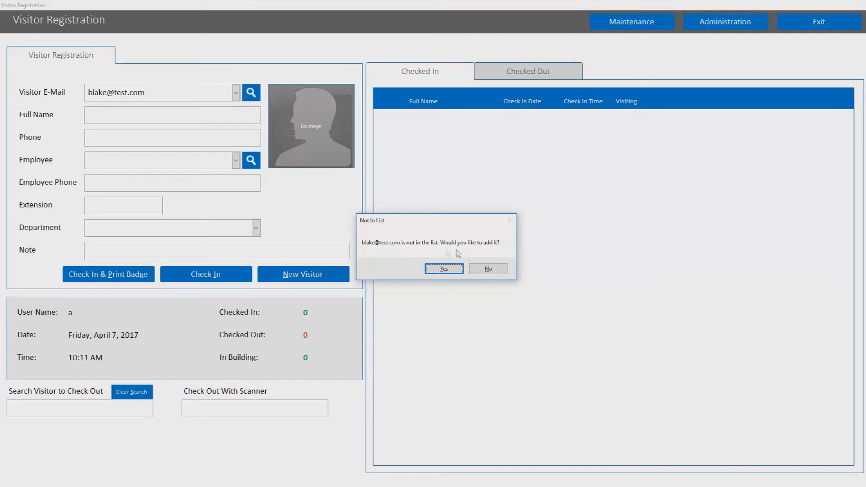
pyautogui.click(443, 269)
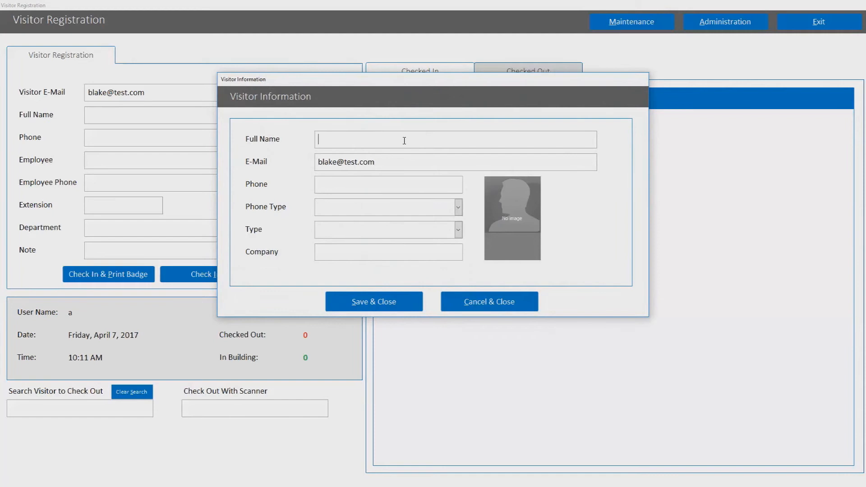
# Register visitor Blake Test with phone 515, Mobile phone type, Walk-In type and company WSI, then save
pyautogui.write('Blake Tes')
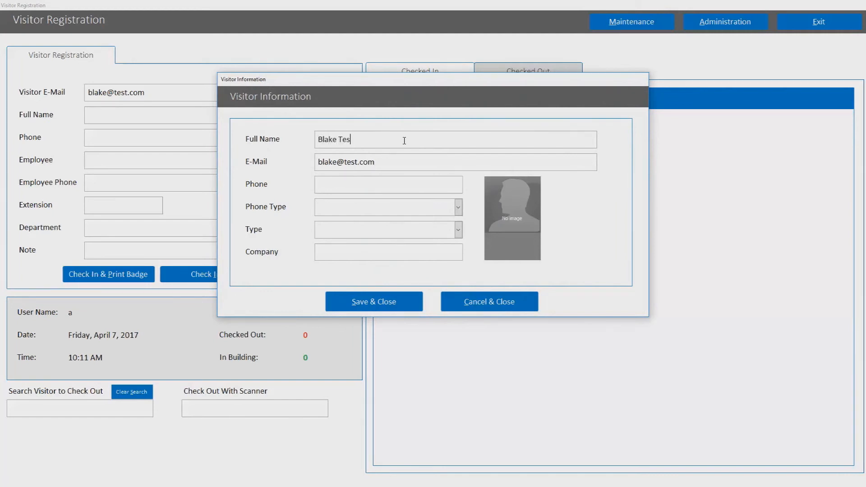
pyautogui.write('5155155555')
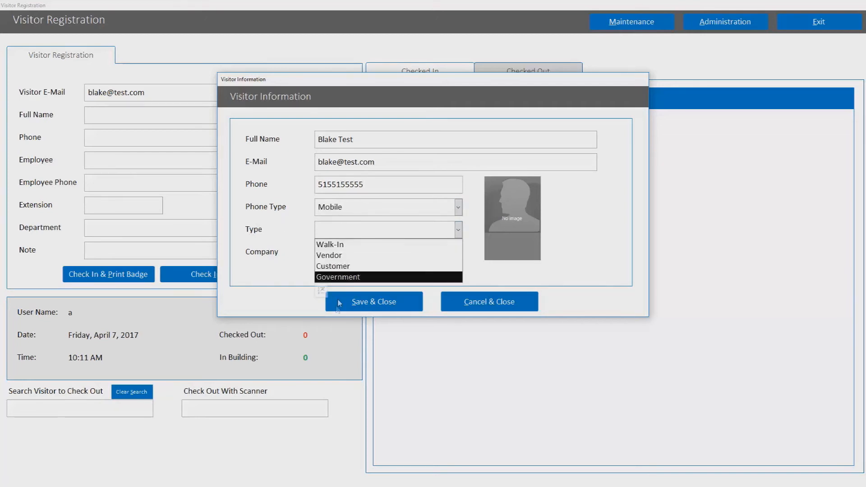
pyautogui.click(330, 244)
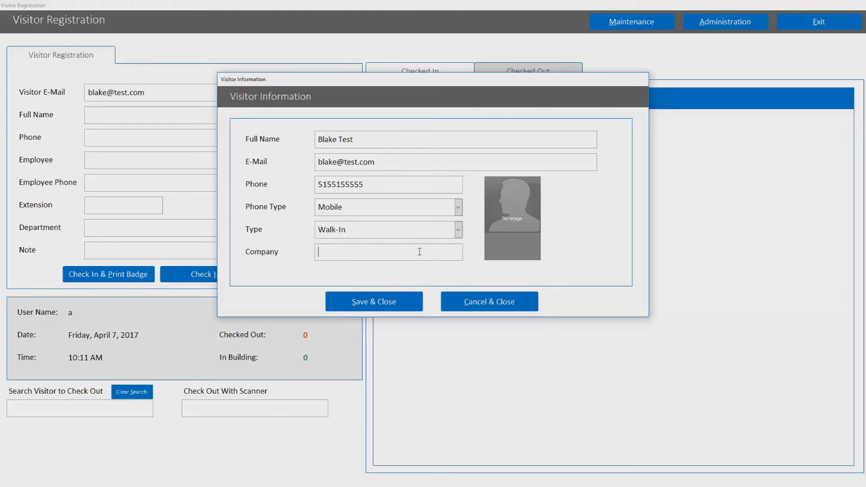
pyautogui.write('WSI')
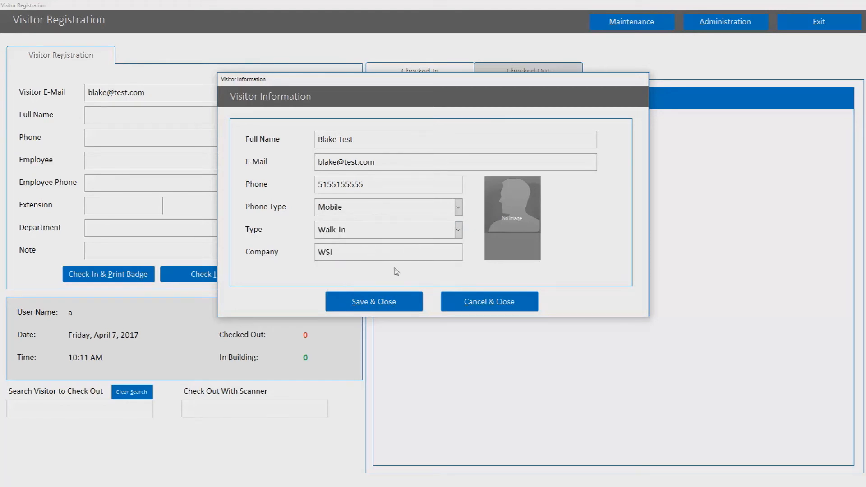
pyautogui.click(373, 301)
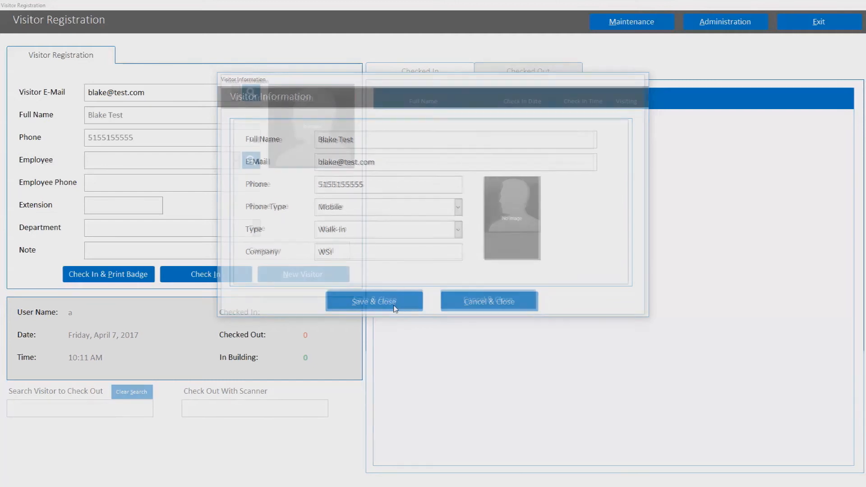
pyautogui.click(375, 301)
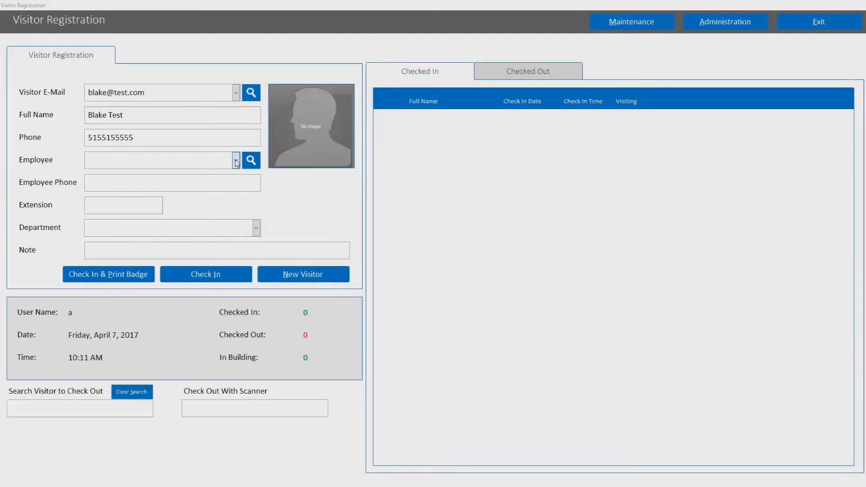
# Check in Blake Test as visiting Employee 3 in Department 3
pyautogui.click(236, 160)
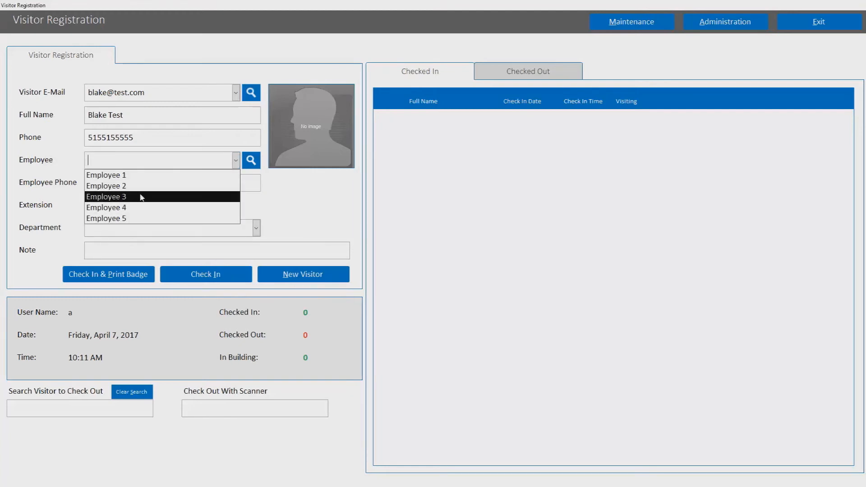
pyautogui.click(106, 197)
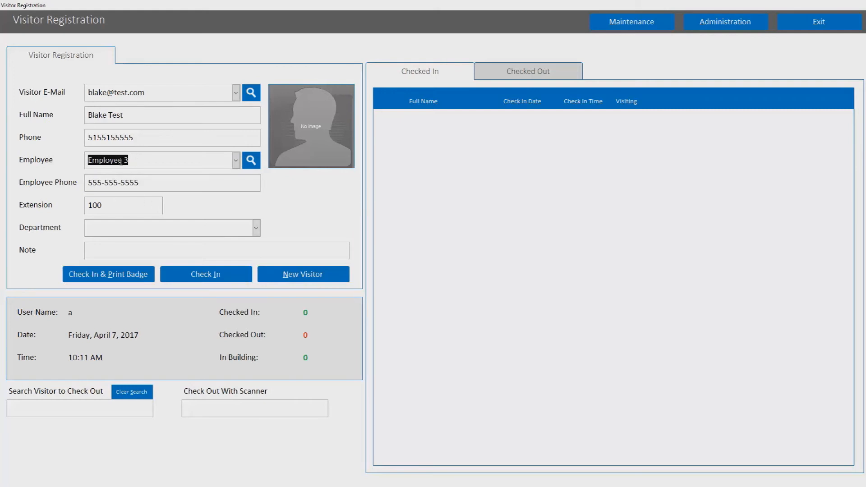
pyautogui.moveTo(139, 175)
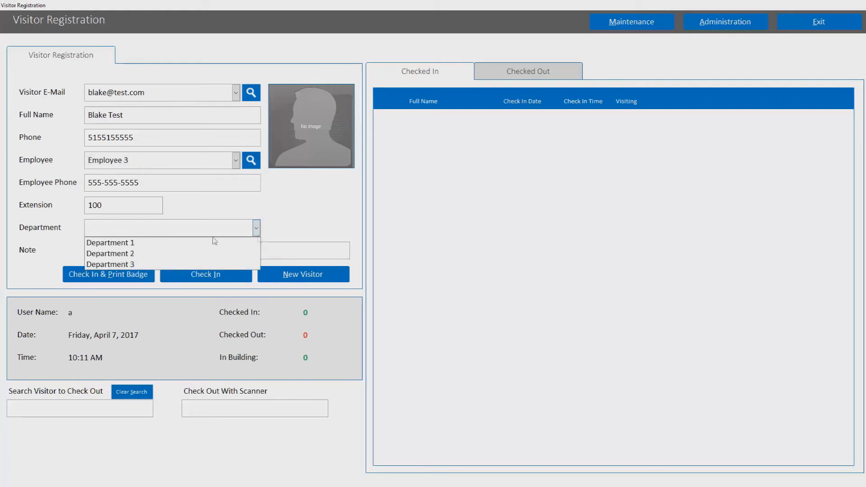
pyautogui.click(110, 264)
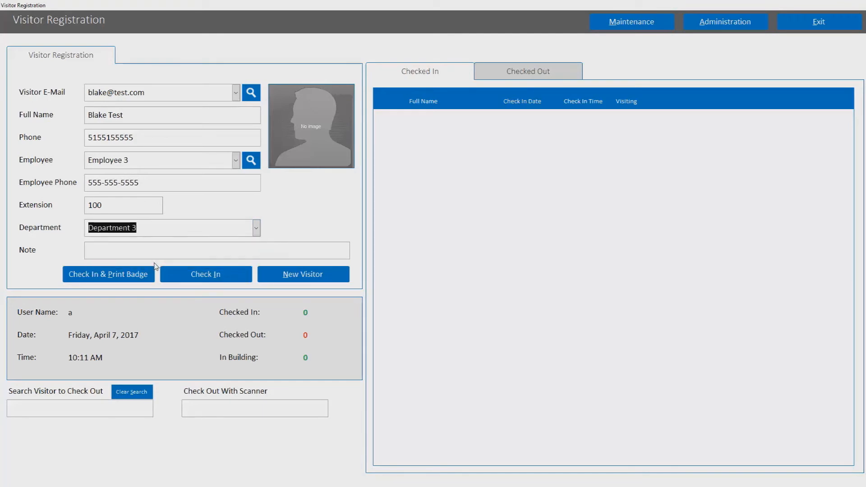
pyautogui.moveTo(230, 224)
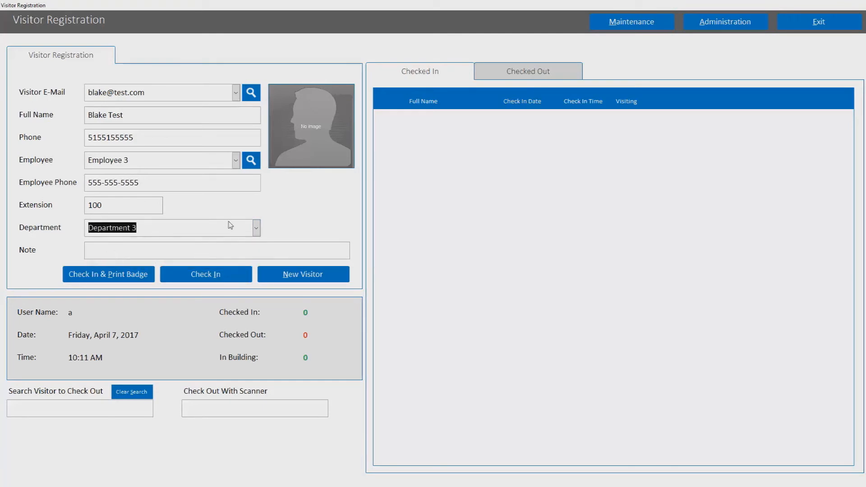
pyautogui.moveTo(282, 300)
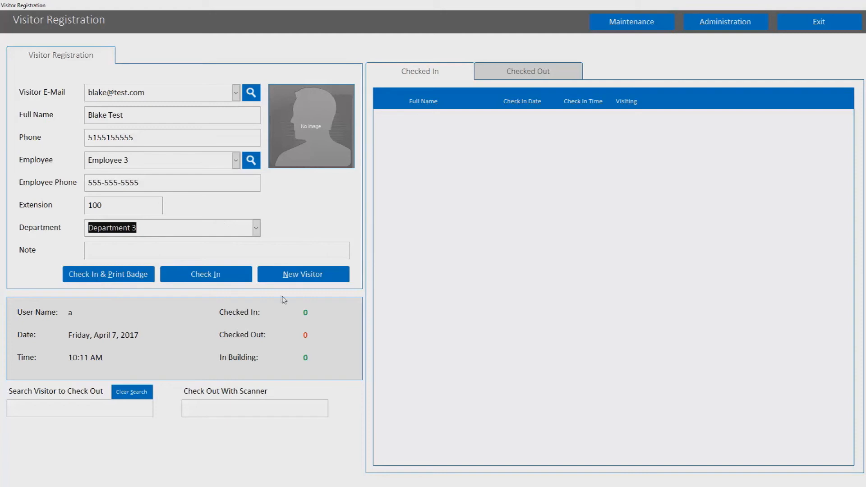
pyautogui.moveTo(302, 274)
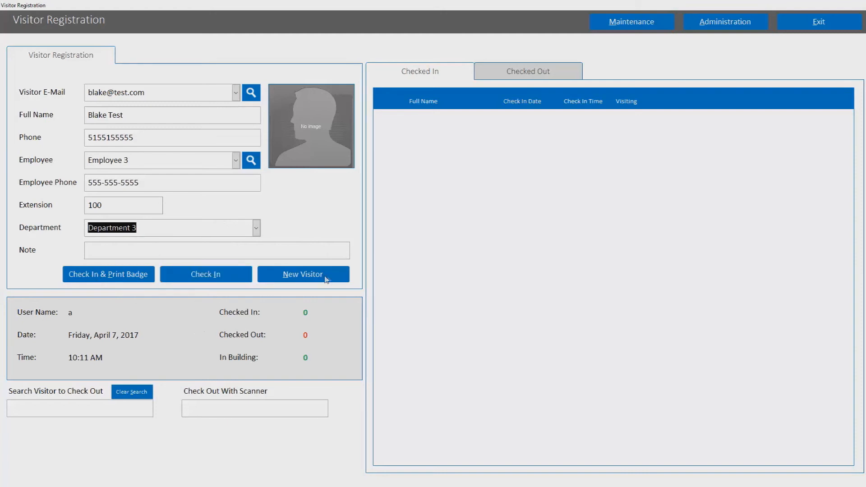
pyautogui.click(205, 274)
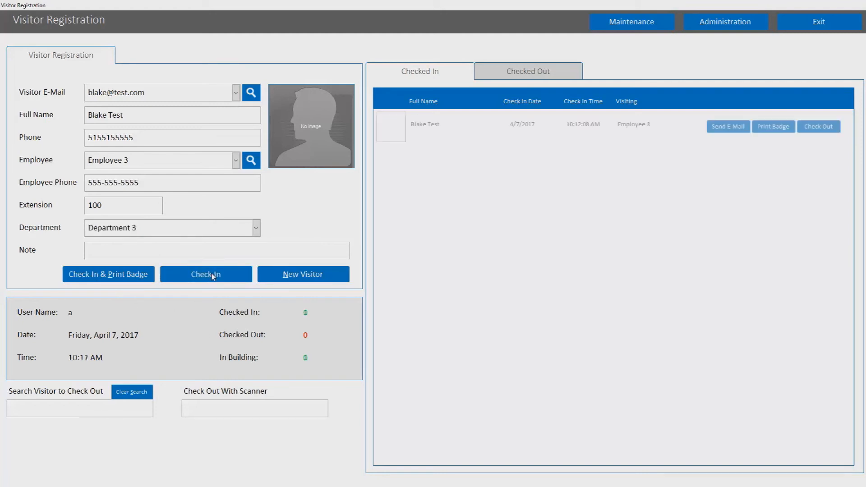
pyautogui.click(205, 274)
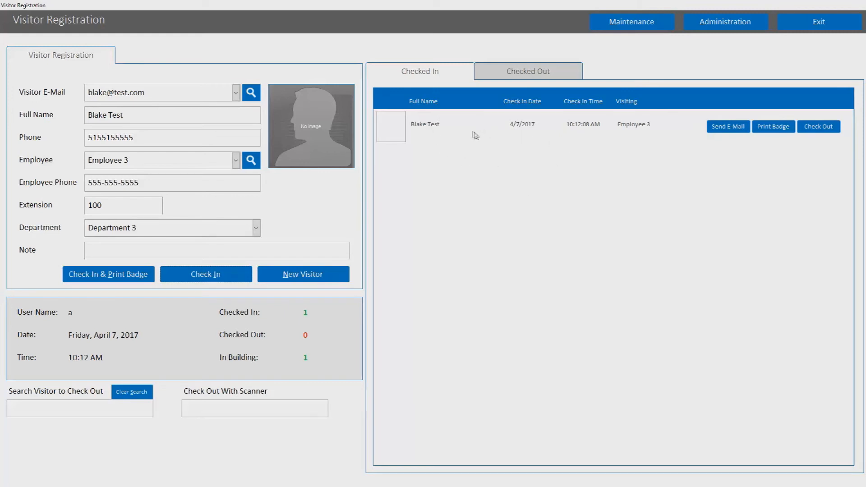
pyautogui.moveTo(261, 367)
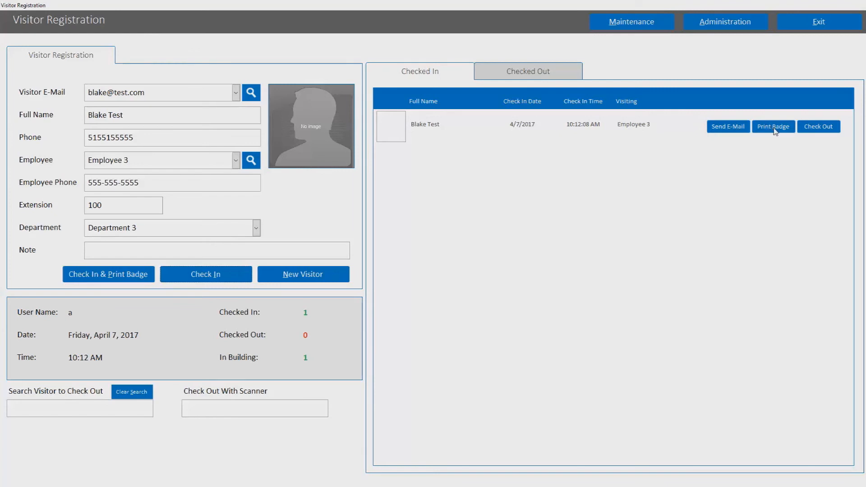
# Preview Blake Test's visitor badge with Department 3 and barcode, then close the preview
pyautogui.click(772, 126)
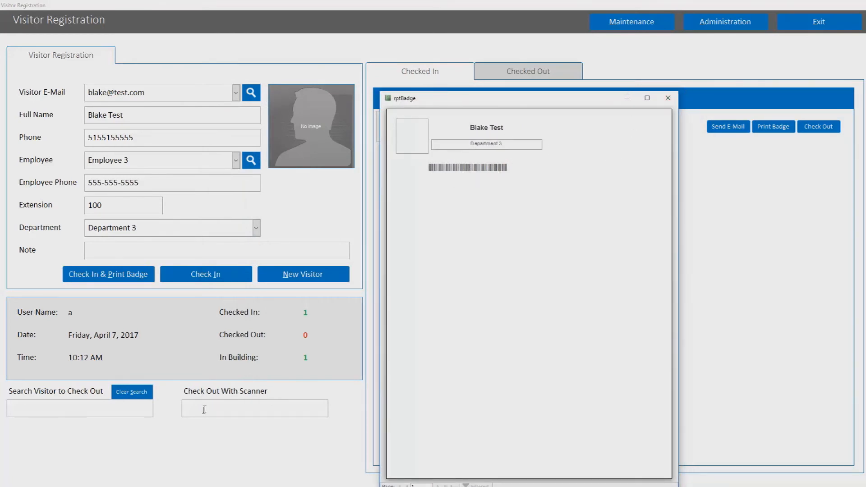
pyautogui.moveTo(246, 427)
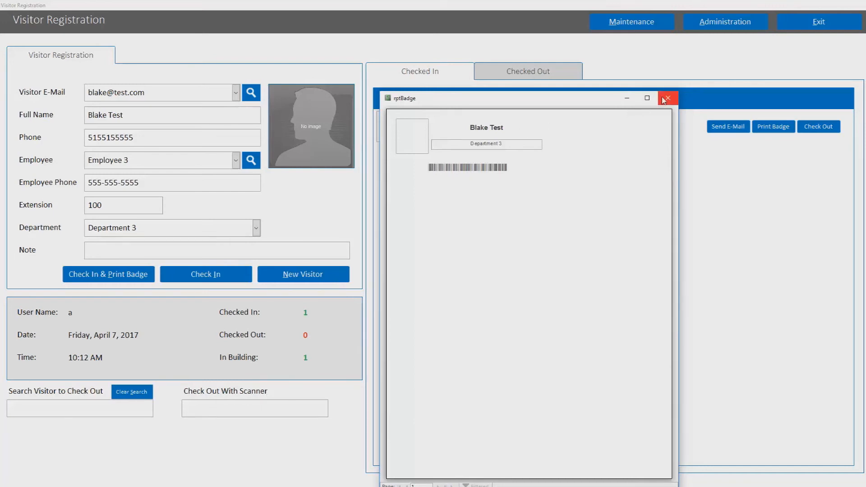
pyautogui.click(668, 98)
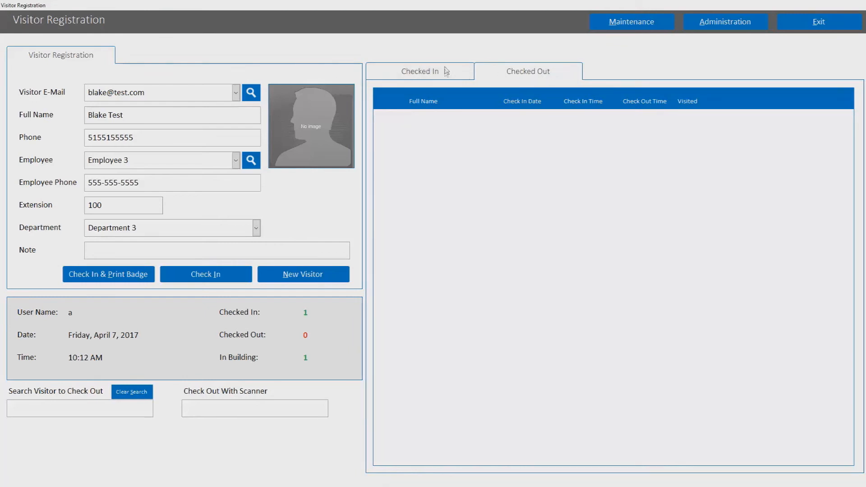
# Check out Blake Test from the checked-in list and view the checked-out visitors
pyautogui.click(419, 71)
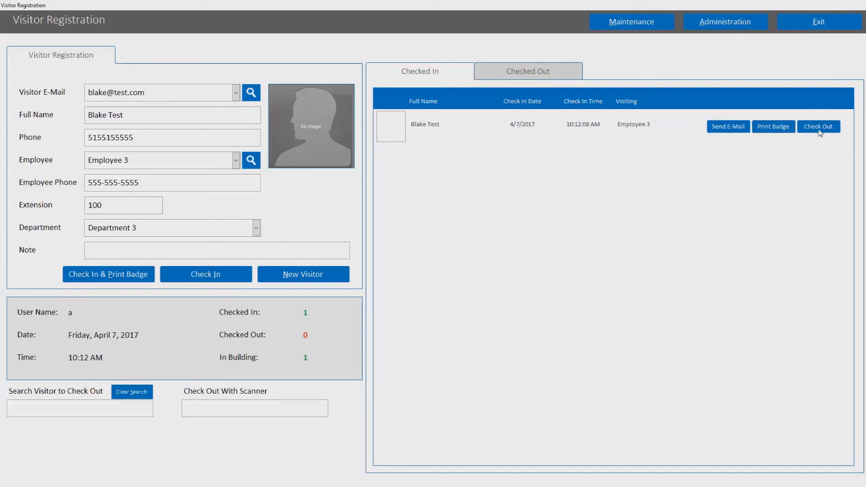
pyautogui.click(818, 126)
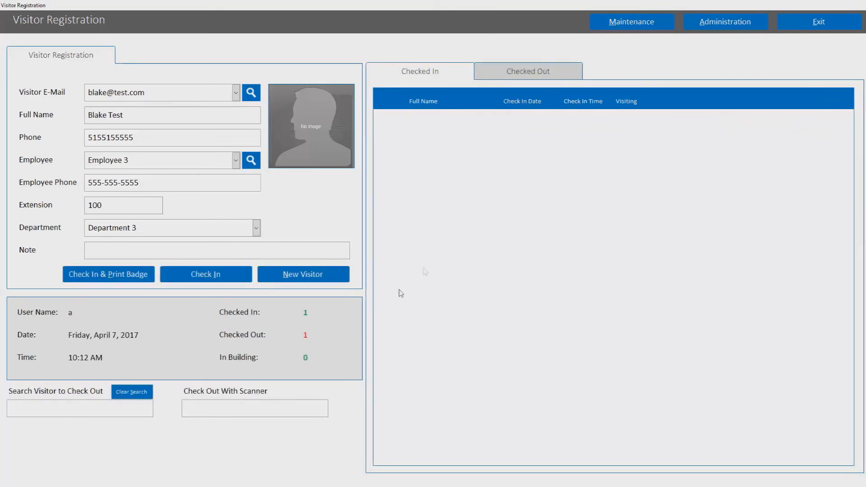
pyautogui.moveTo(293, 349)
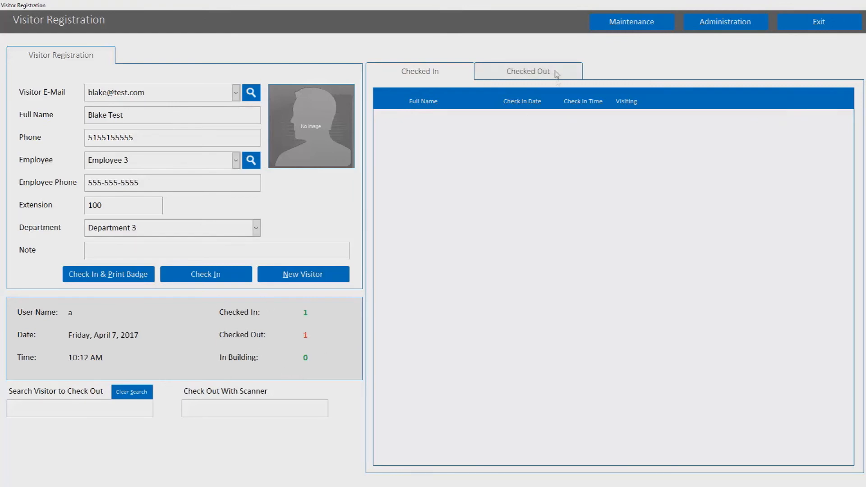
pyautogui.click(527, 71)
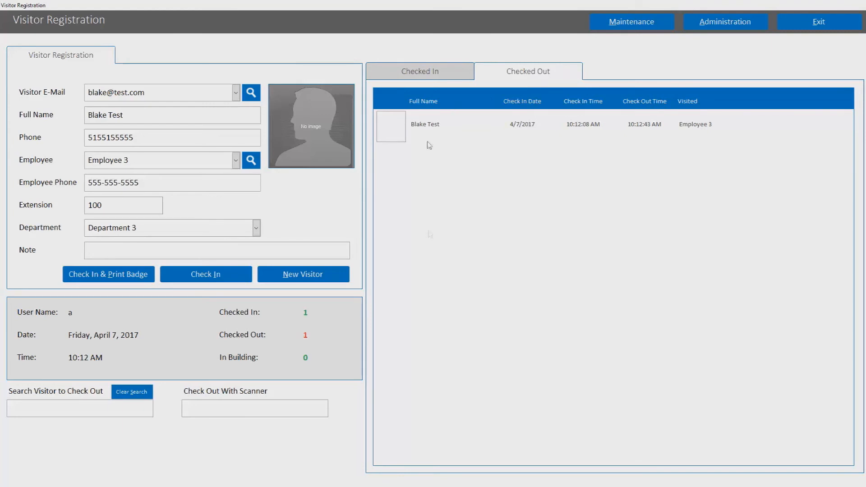
pyautogui.moveTo(91, 451)
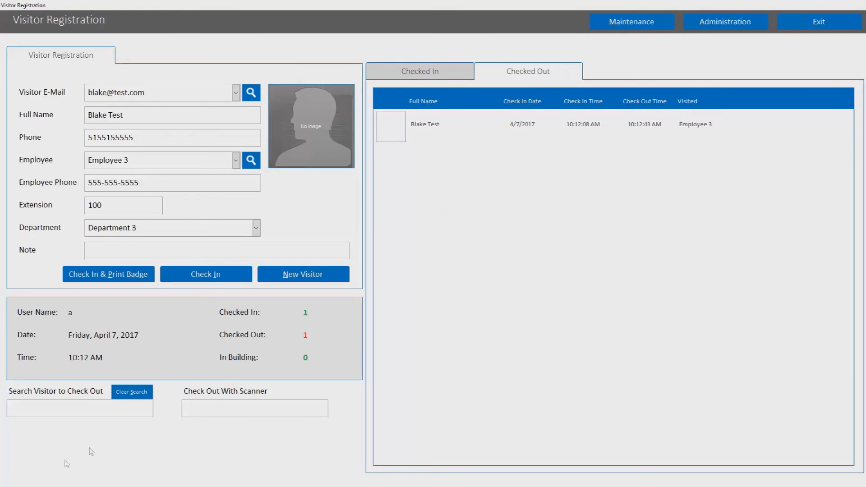
pyautogui.moveTo(189, 448)
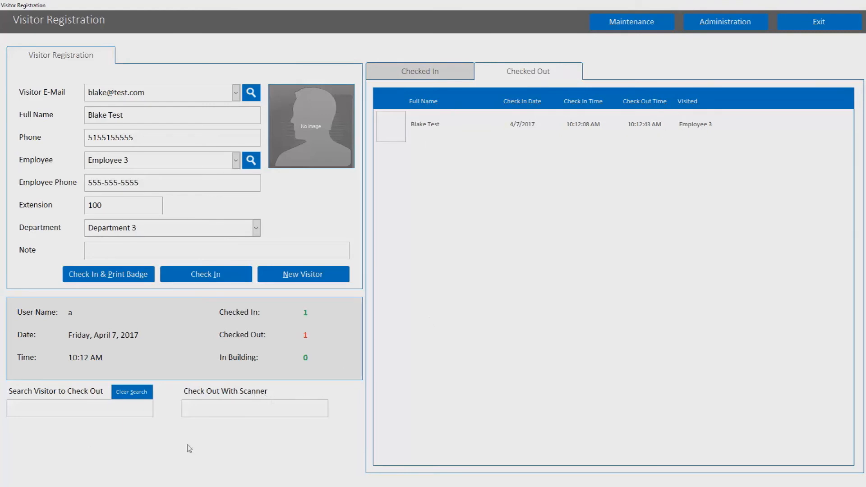
pyautogui.moveTo(220, 340)
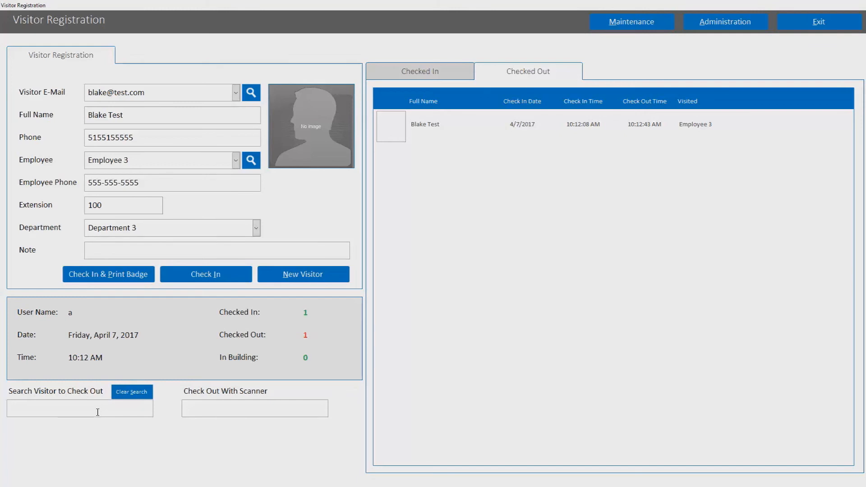
# Enter 'Blake' as the check-out search and return to the empty checked-in list
pyautogui.write('Blake')
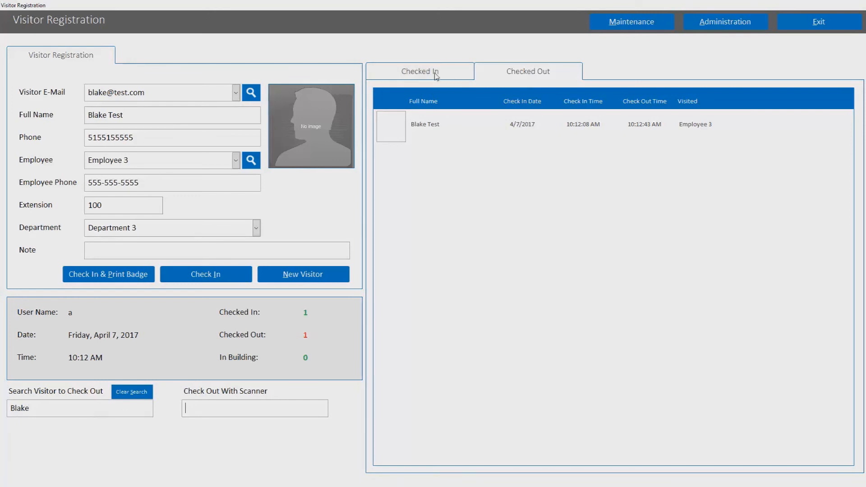
pyautogui.click(419, 70)
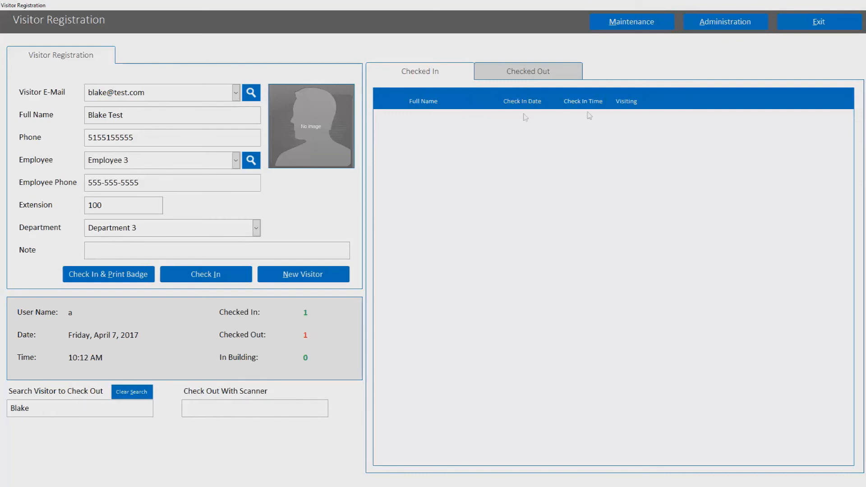
pyautogui.moveTo(524, 295)
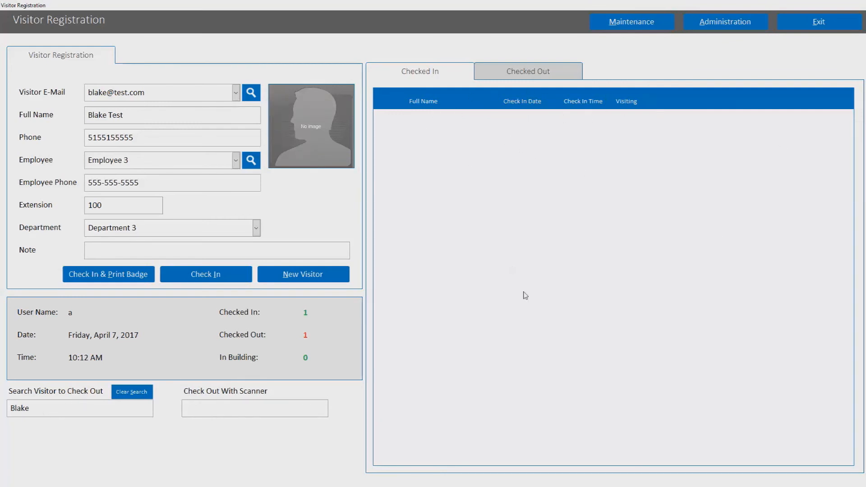
pyautogui.moveTo(69, 98)
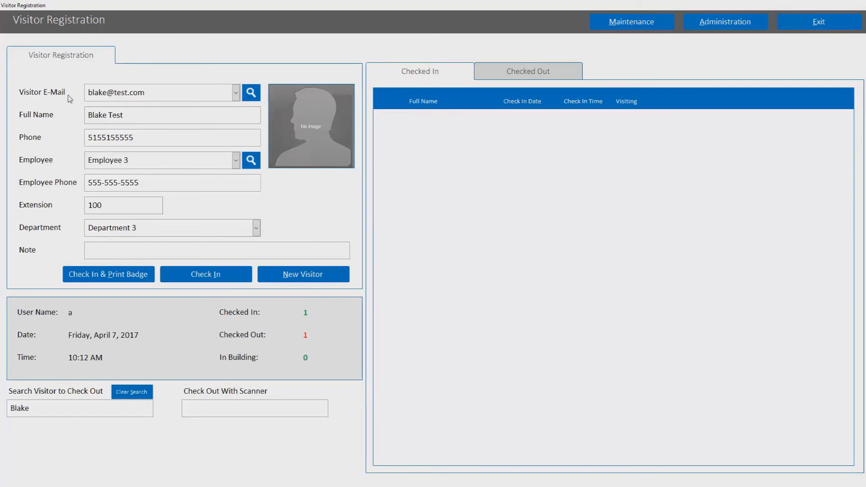
pyautogui.moveTo(366, 118)
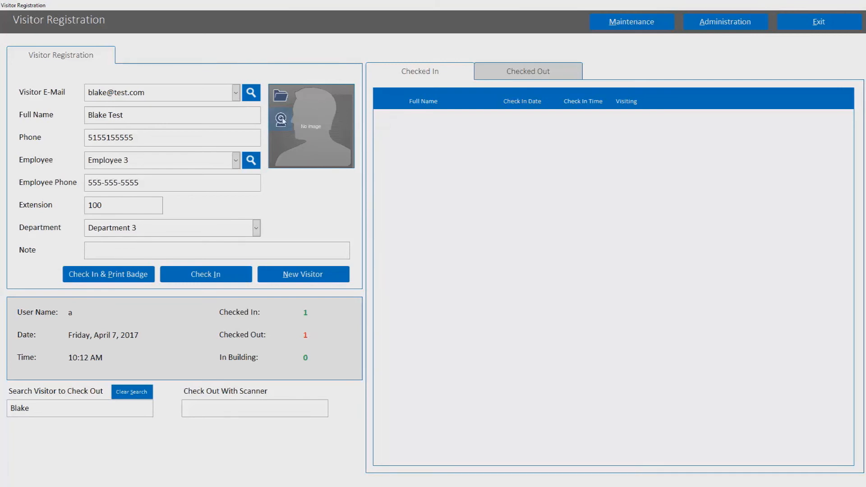
pyautogui.moveTo(281, 120)
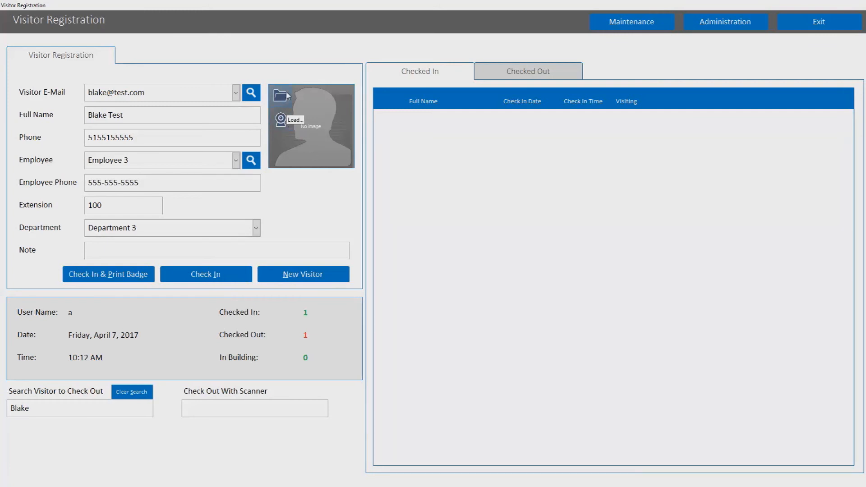
pyautogui.moveTo(279, 92)
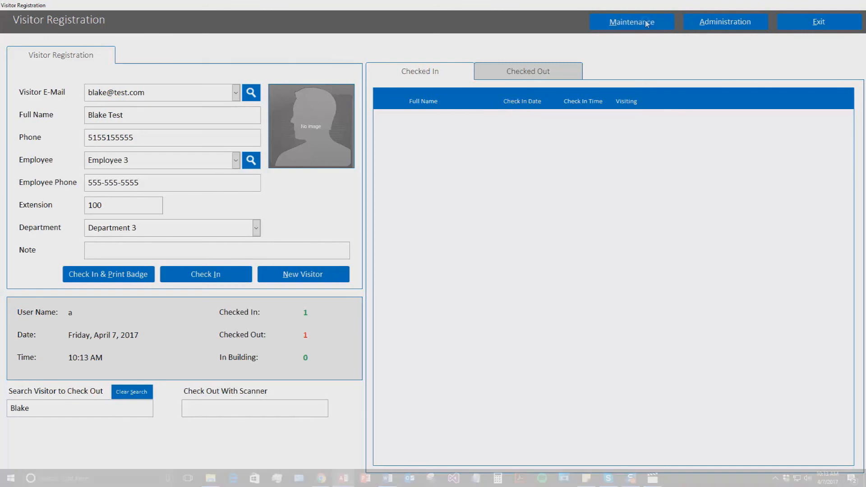
# Open Maintenance, dismiss the demo notice, and browse the Employee, User Group and Visitor tables
pyautogui.click(630, 21)
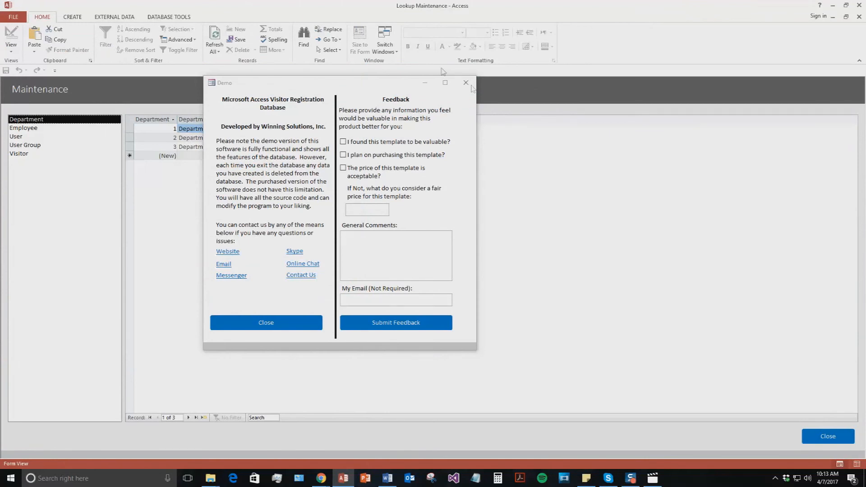
pyautogui.click(265, 323)
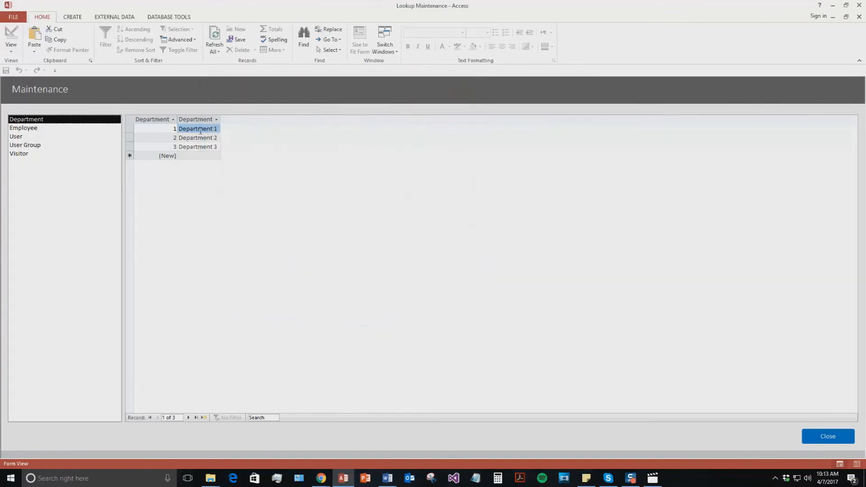
pyautogui.click(23, 128)
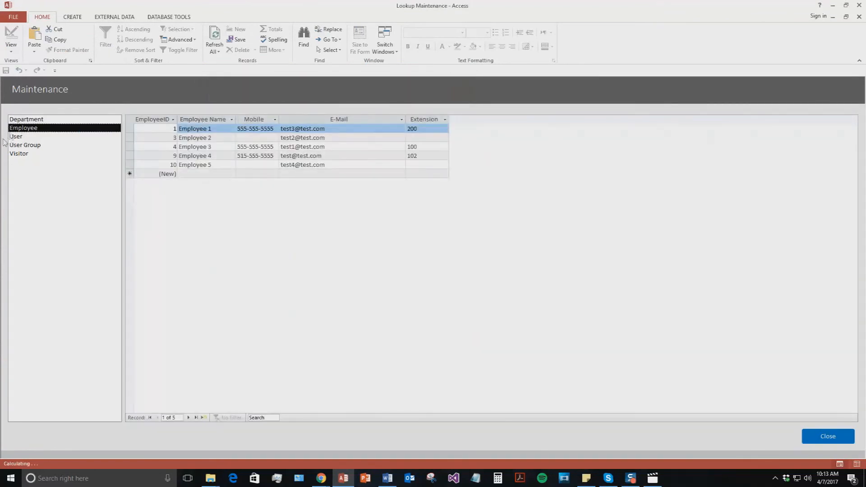
pyautogui.click(25, 145)
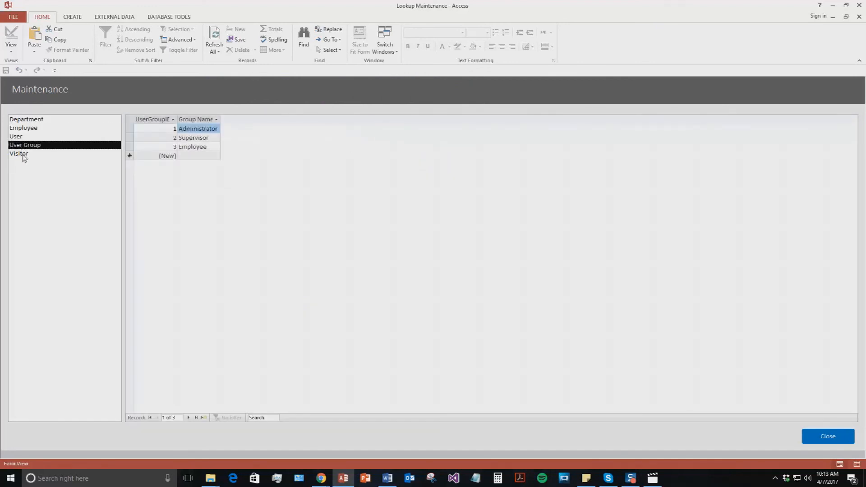
pyautogui.click(19, 153)
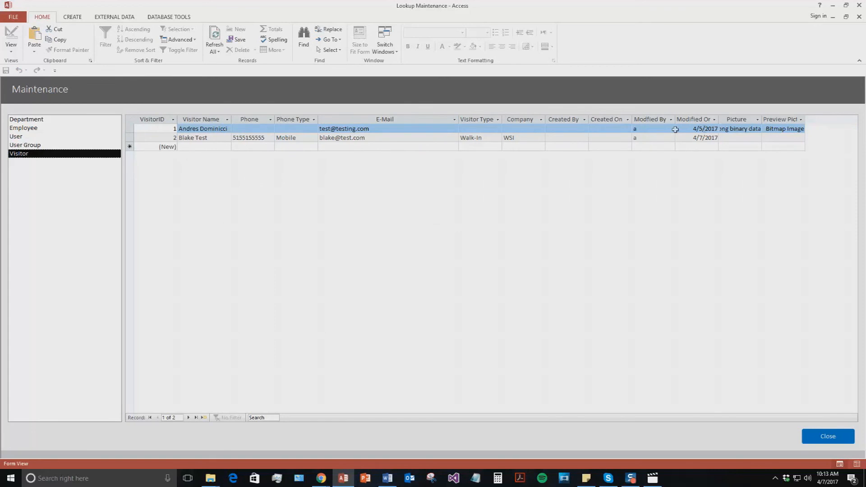
pyautogui.moveTo(738, 142)
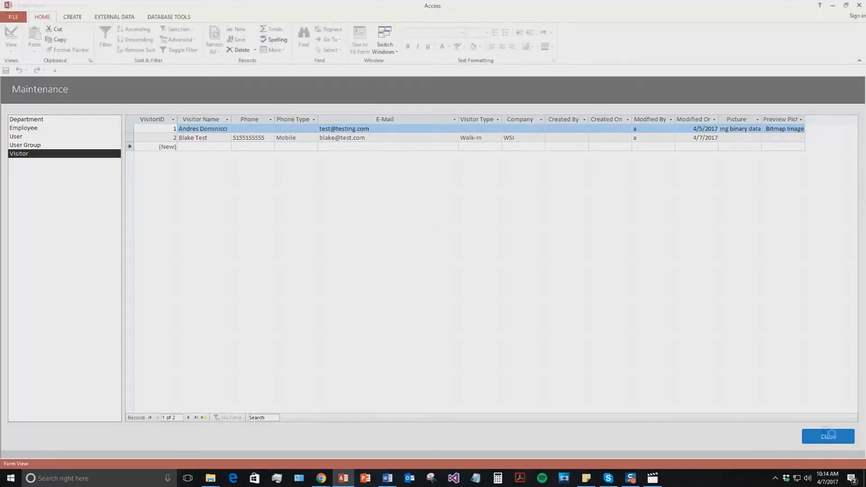
# Close the Maintenance form and the Manage Visitors results listing Blake Test's 4/7/2017 visit
pyautogui.click(828, 436)
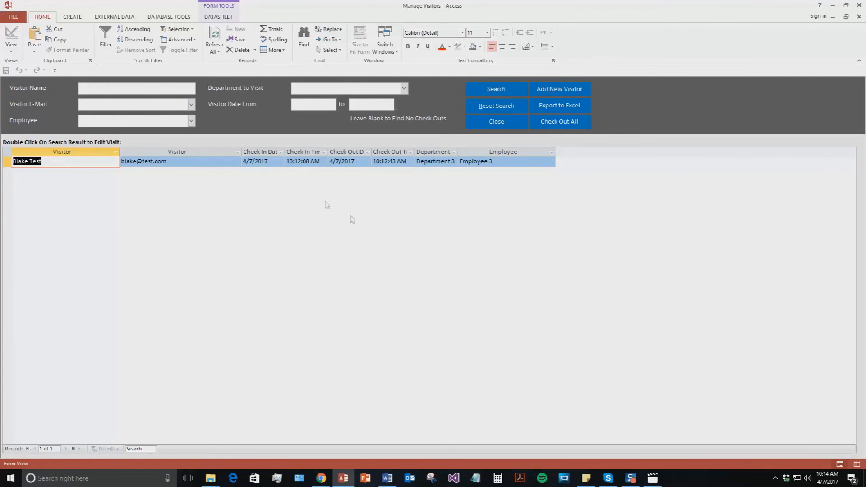
pyautogui.click(495, 121)
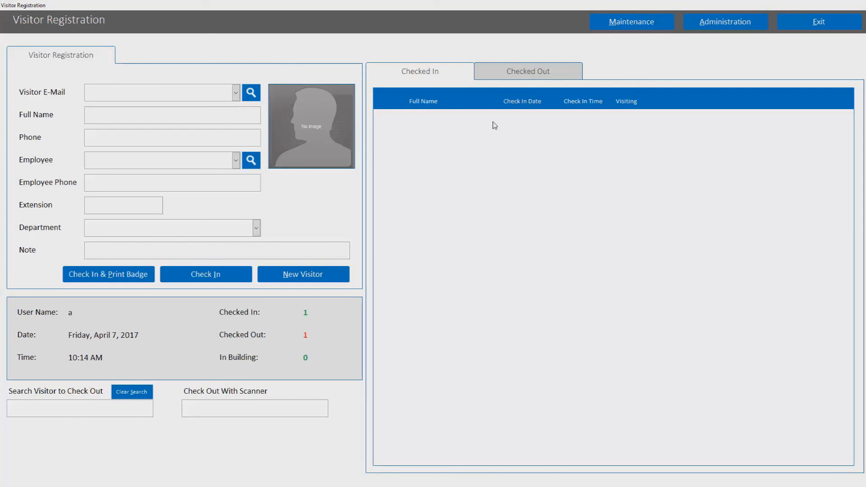
pyautogui.moveTo(525, 221)
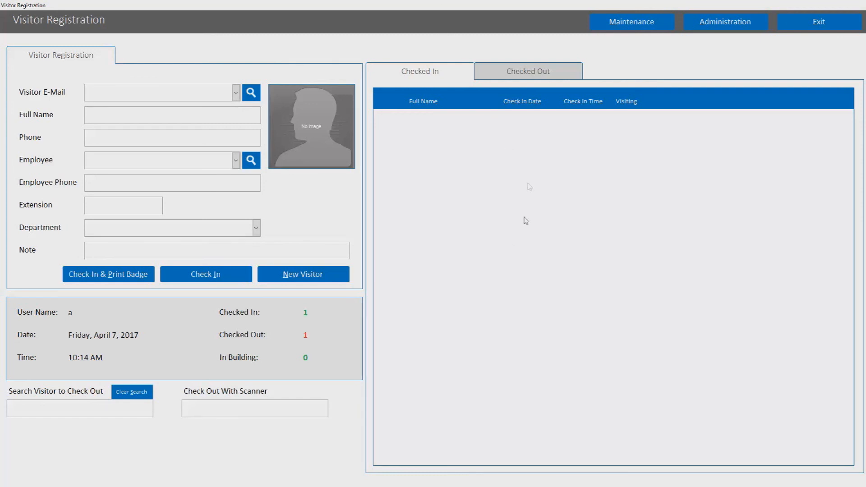